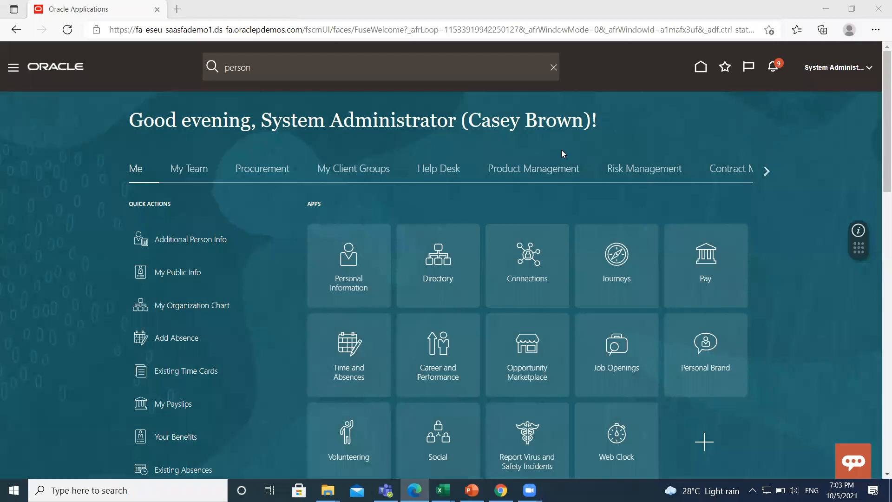
mouse_move(332, 180)
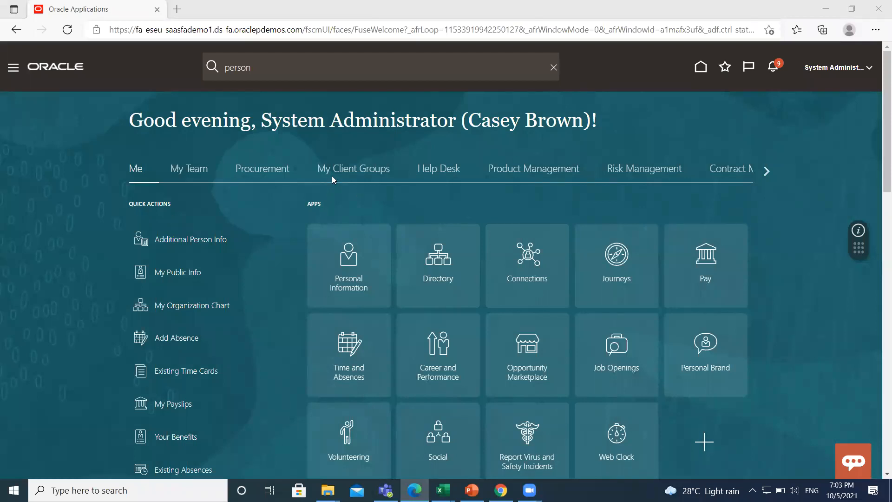
- Go to My Client Groups and launch Person Management
click(353, 168)
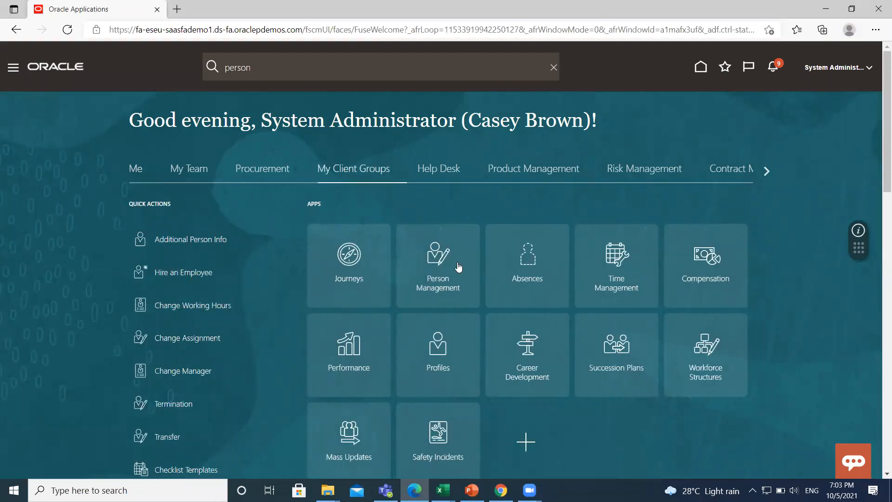
mouse_move(435, 259)
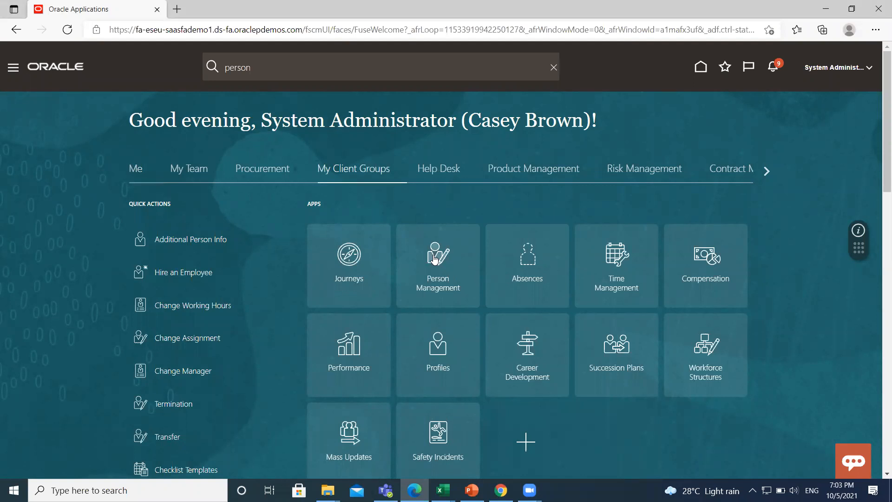
click(437, 258)
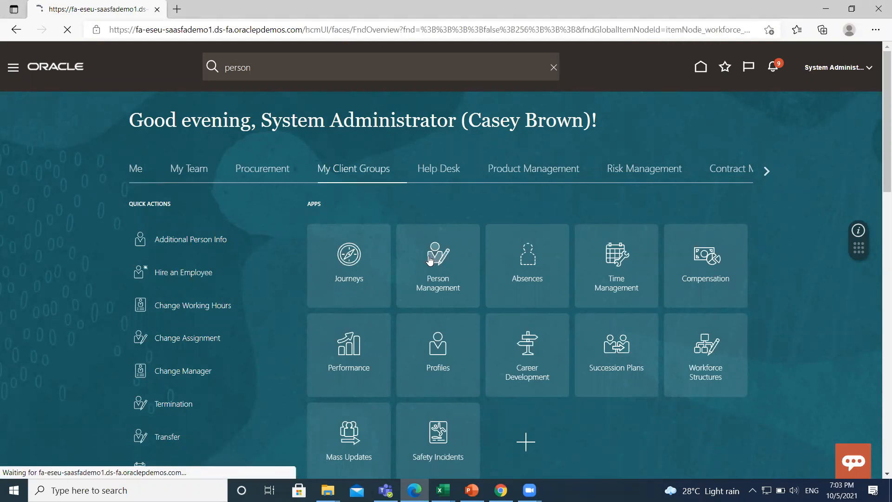
click(437, 265)
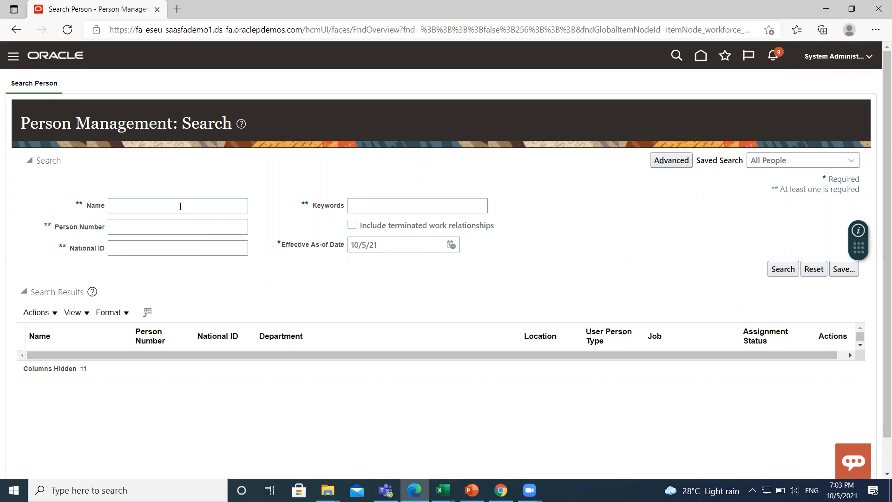
text(alan ja)
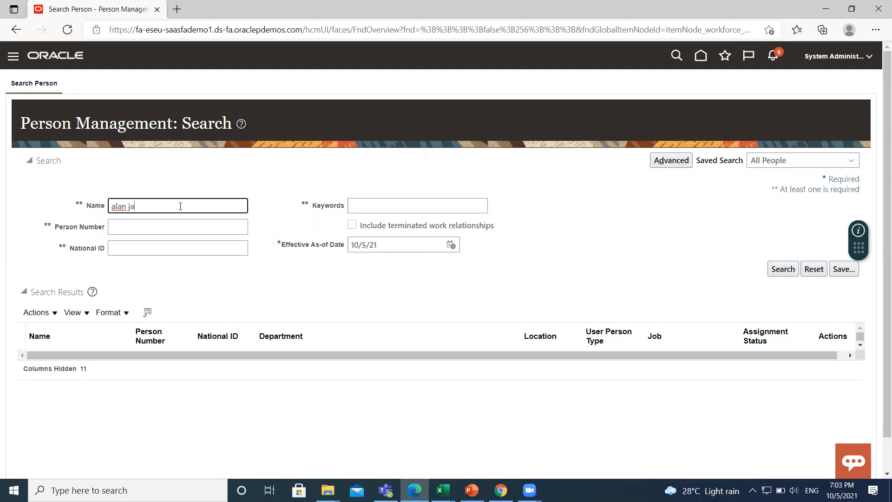
text(mes)
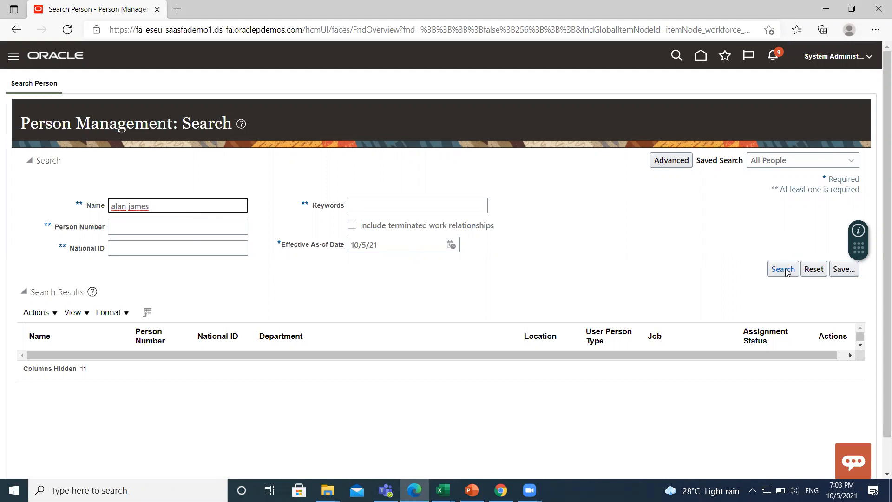
click(782, 268)
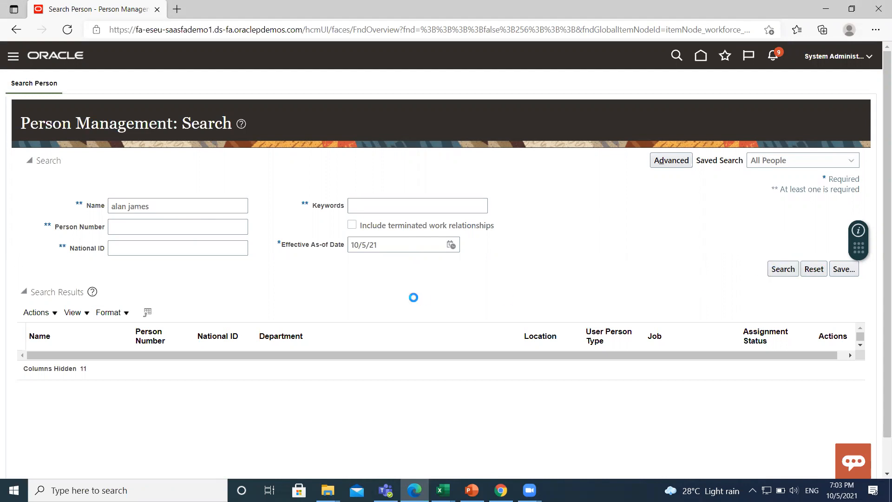
click(782, 268)
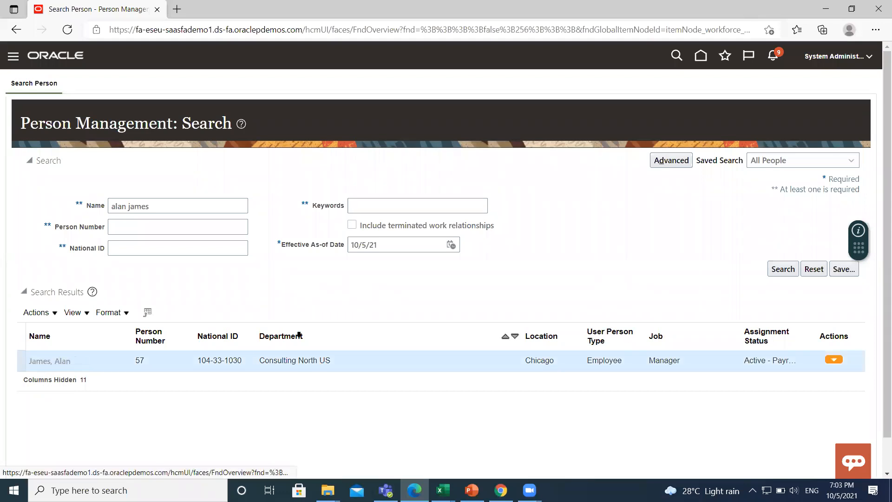
click(50, 360)
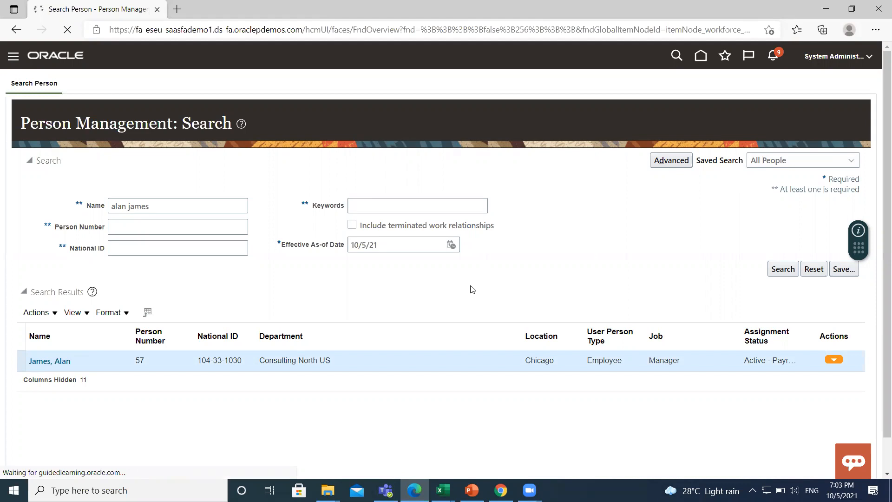
click(50, 360)
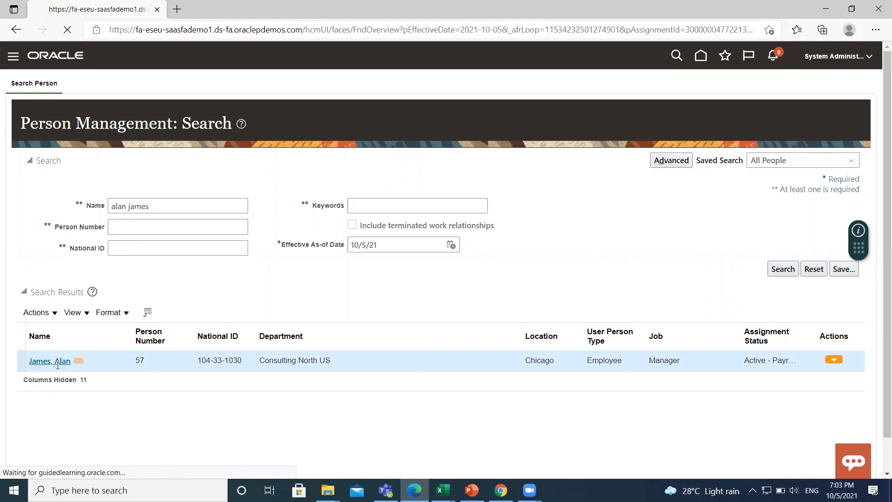
click(48, 361)
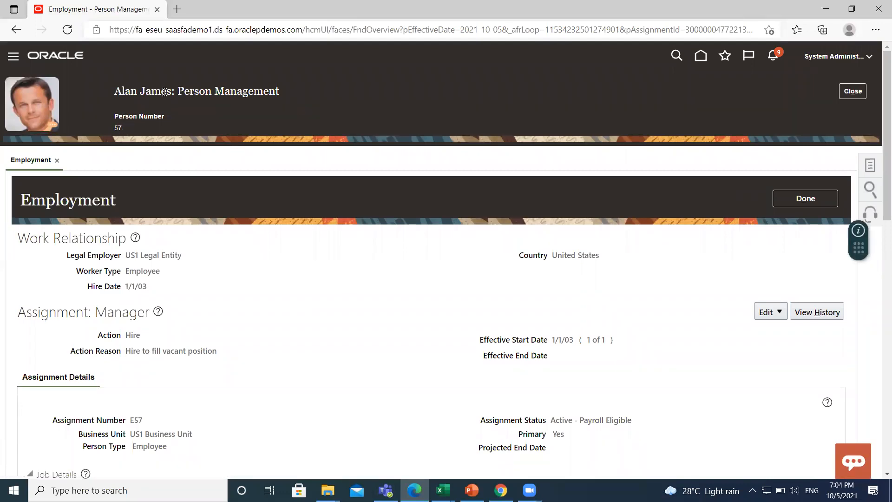
mouse_move(47, 124)
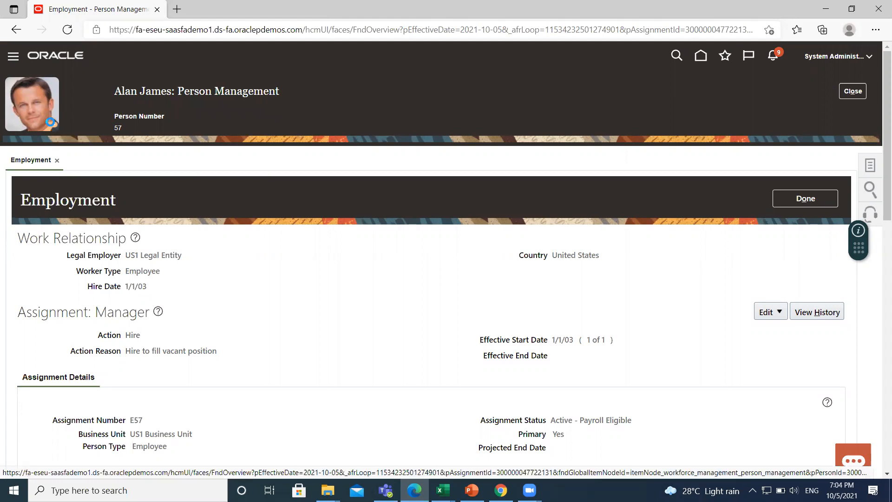
click(31, 103)
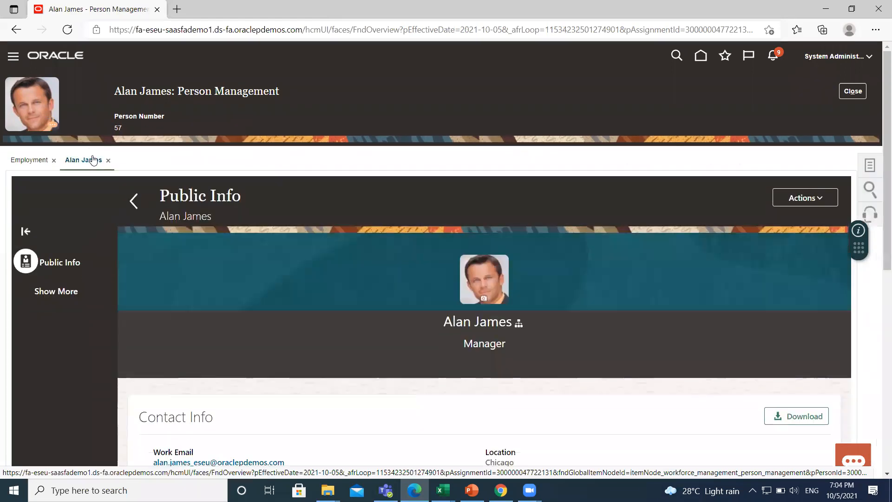
scroll(down, 3)
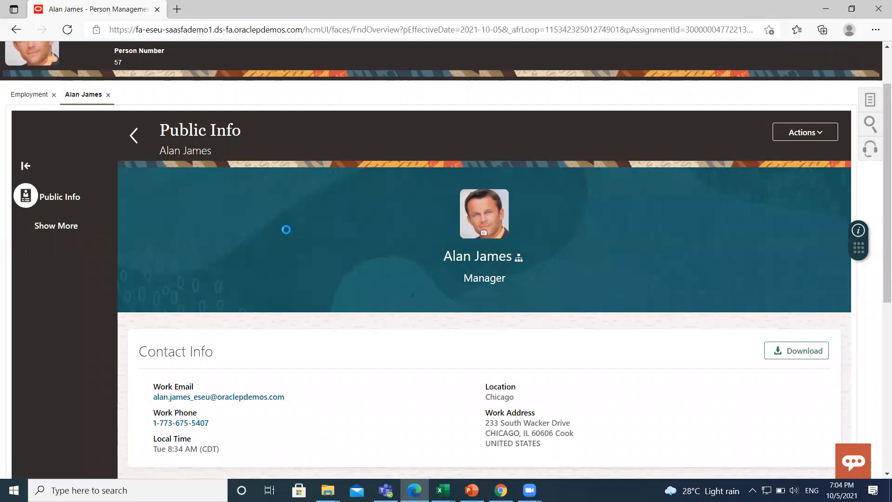
scroll(down, 3)
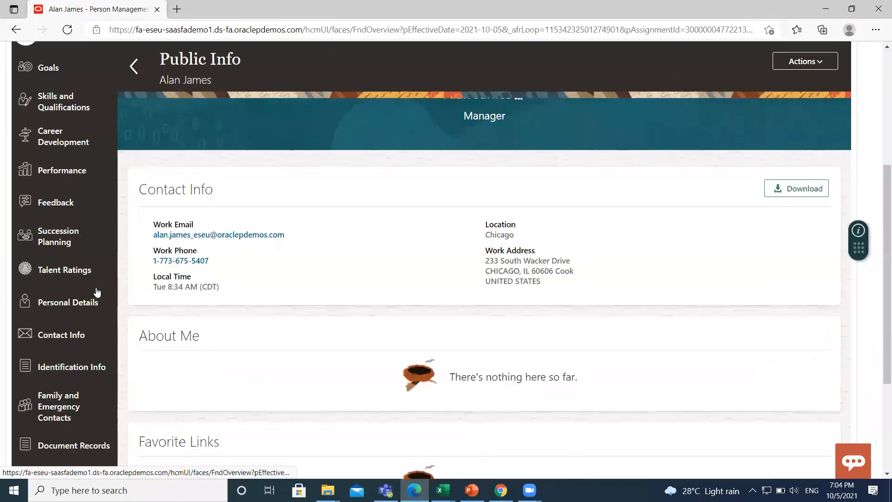
scroll(down, 3)
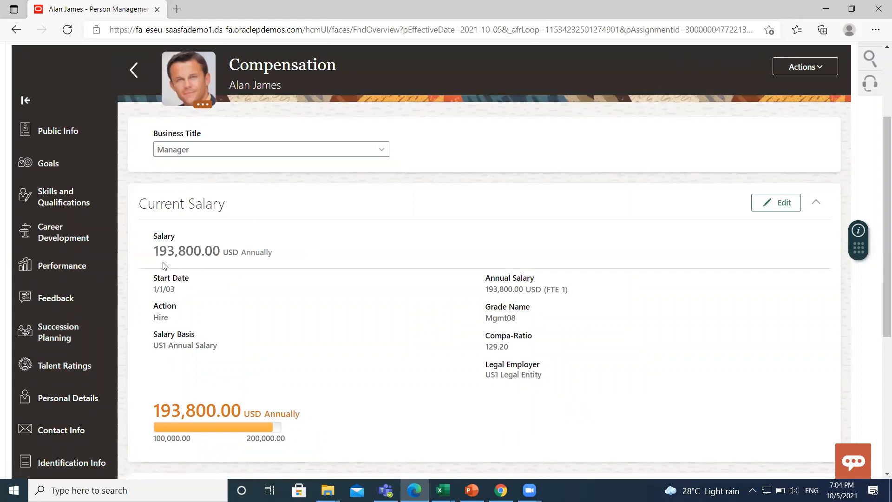
mouse_move(256, 296)
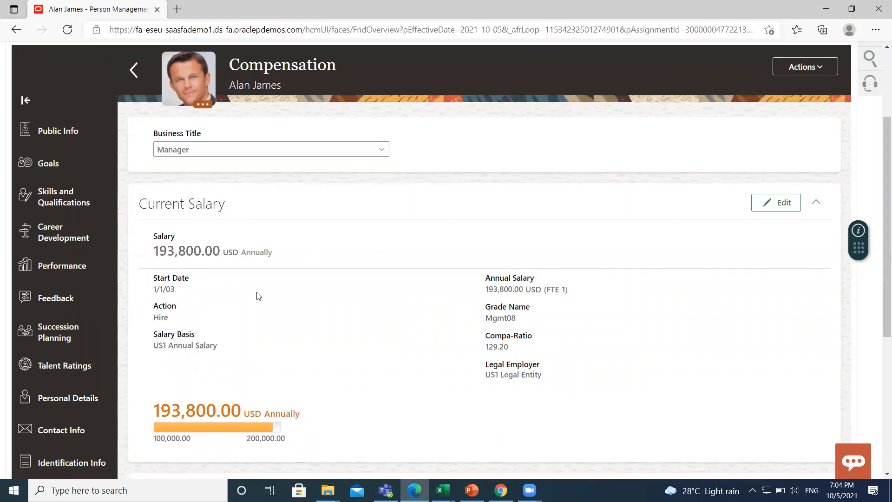
mouse_move(401, 326)
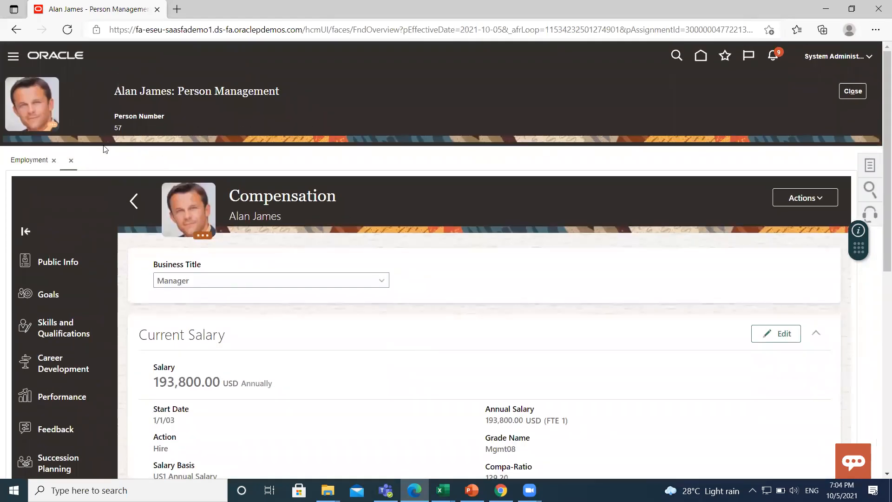
mouse_move(545, 302)
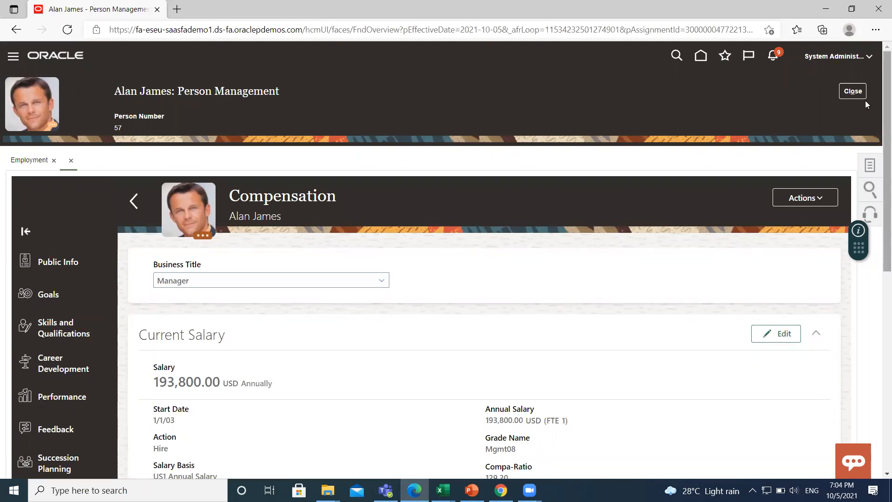
mouse_move(852, 91)
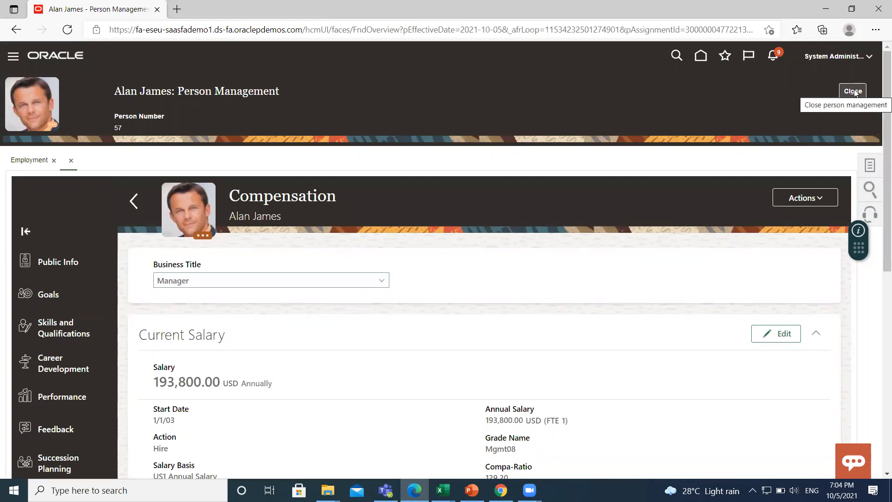
click(852, 91)
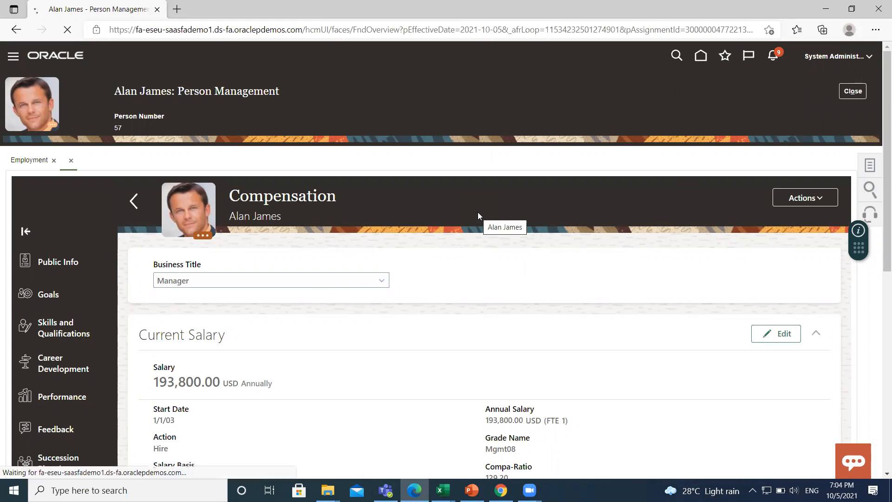
mouse_move(188, 236)
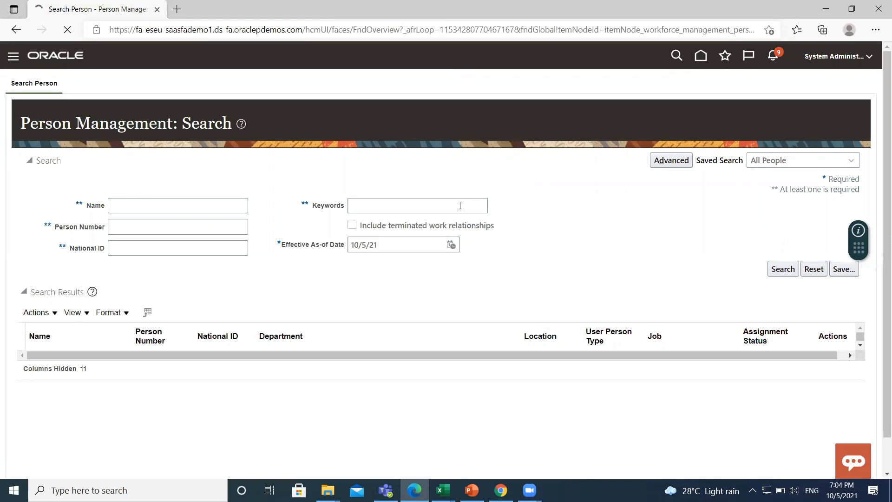
mouse_move(395, 122)
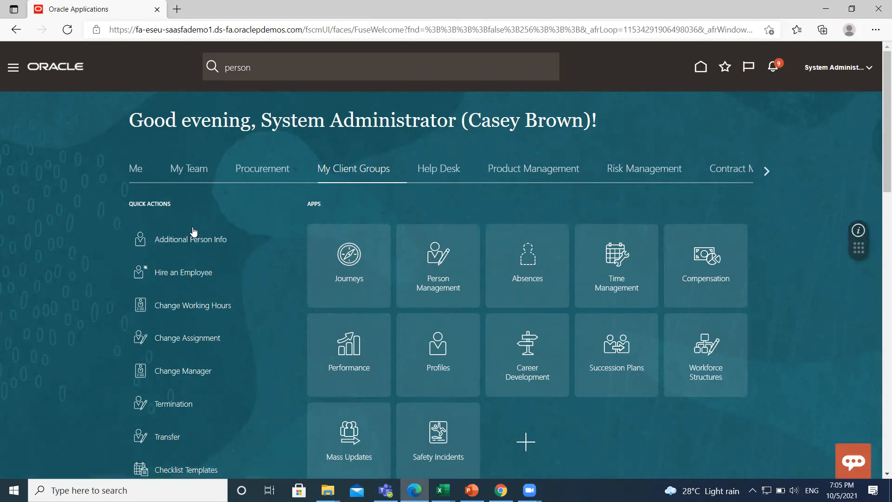
scroll(down, 3)
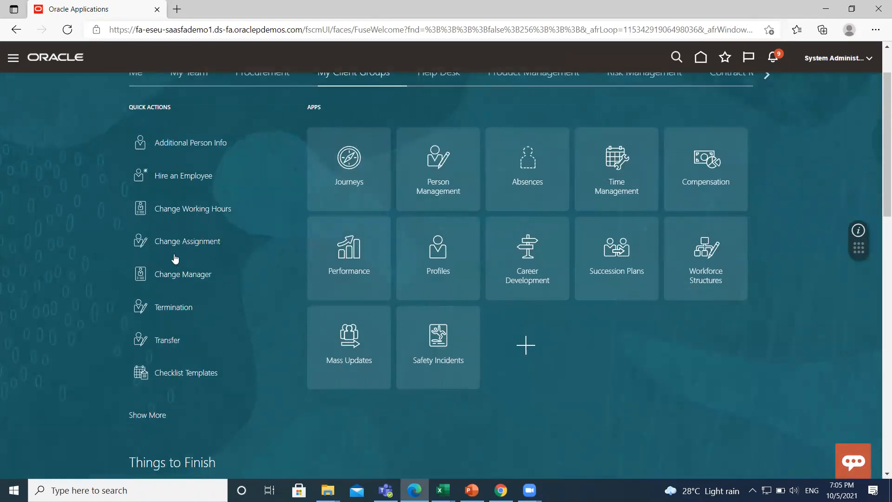
mouse_move(276, 304)
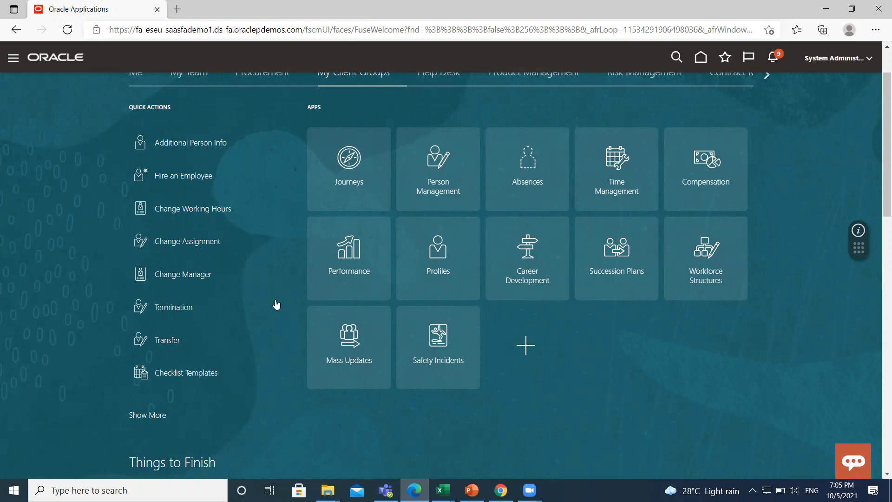
click(676, 56)
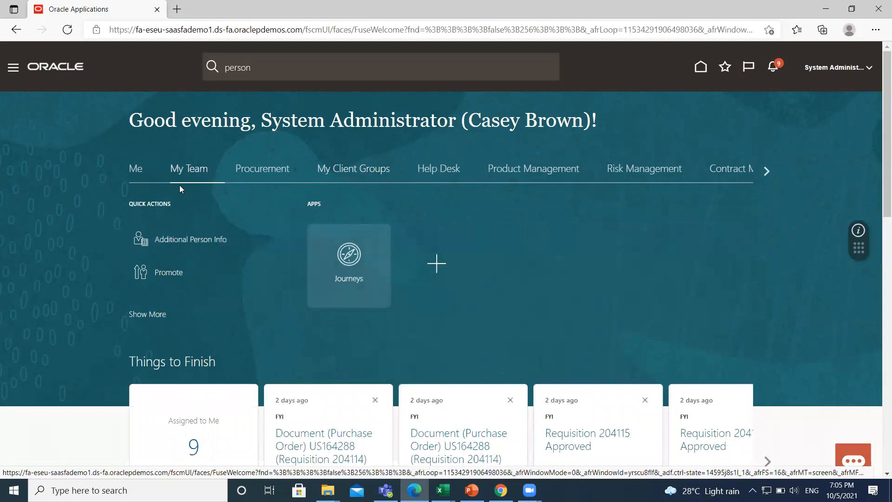
mouse_move(172, 274)
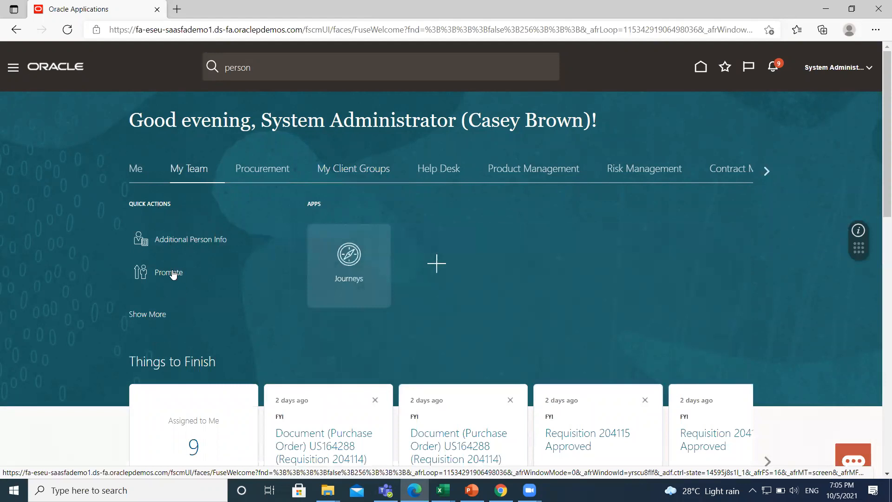
mouse_move(168, 276)
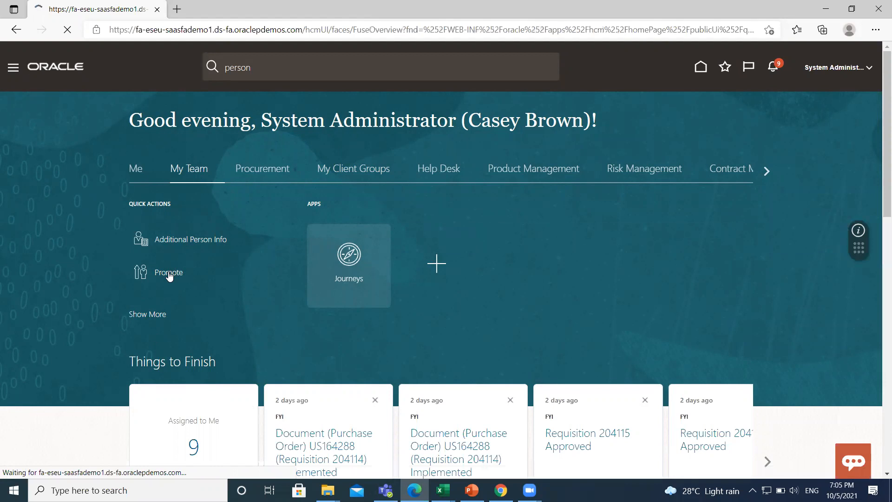
click(167, 272)
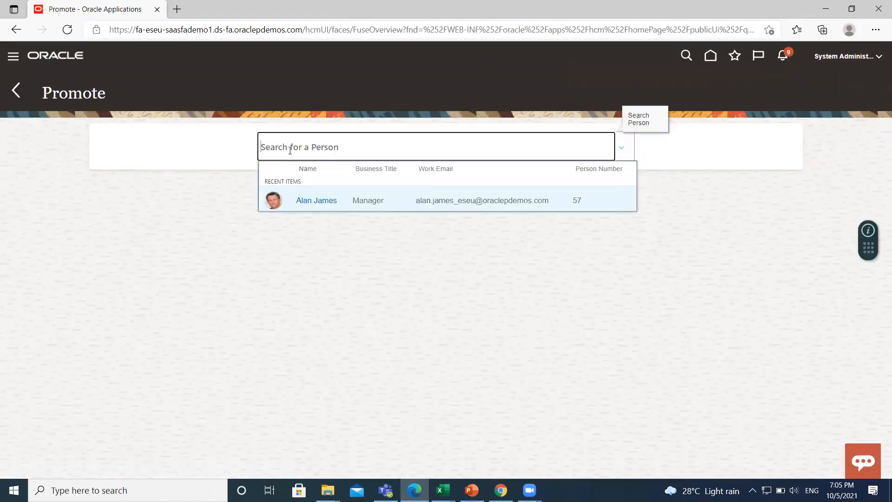
click(316, 200)
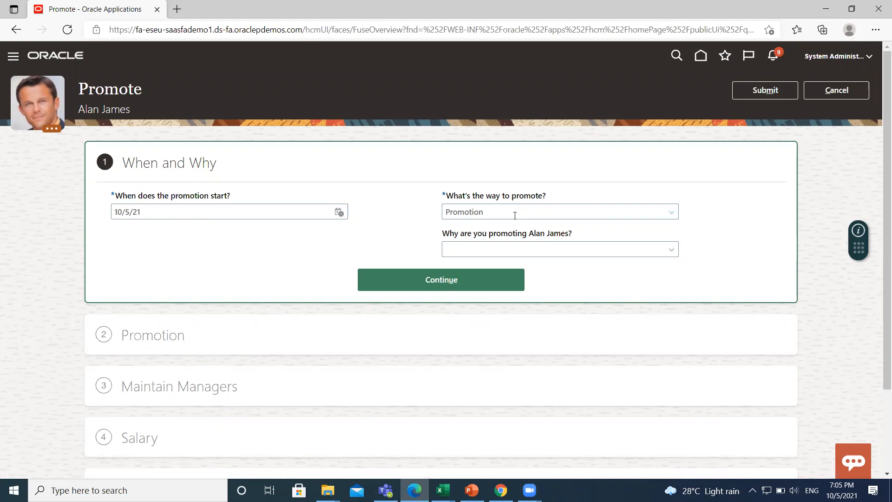
mouse_move(485, 236)
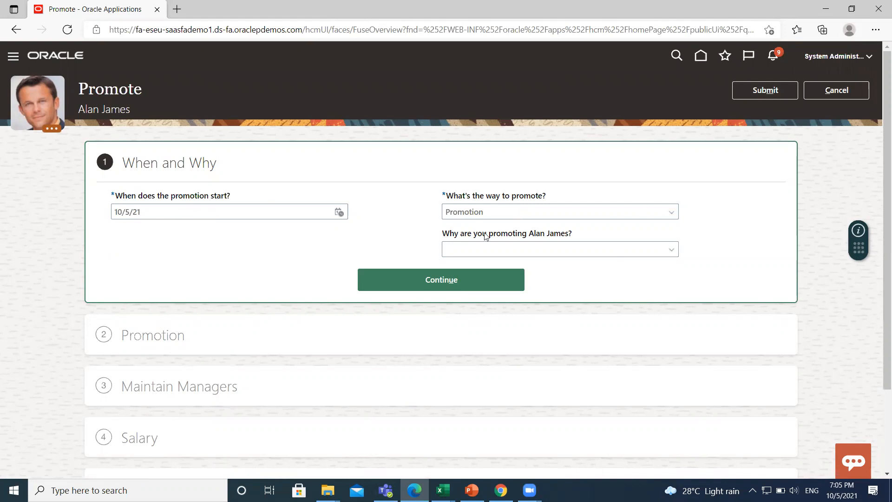
mouse_move(675, 257)
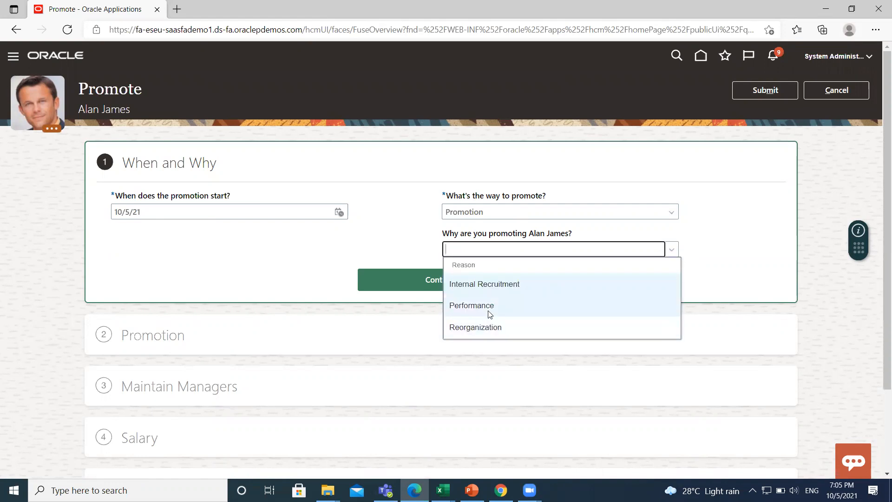
click(470, 306)
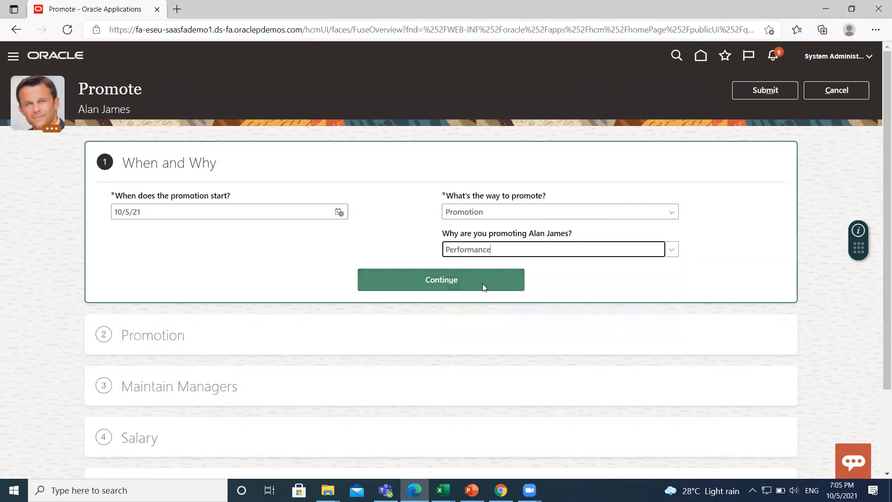
click(441, 279)
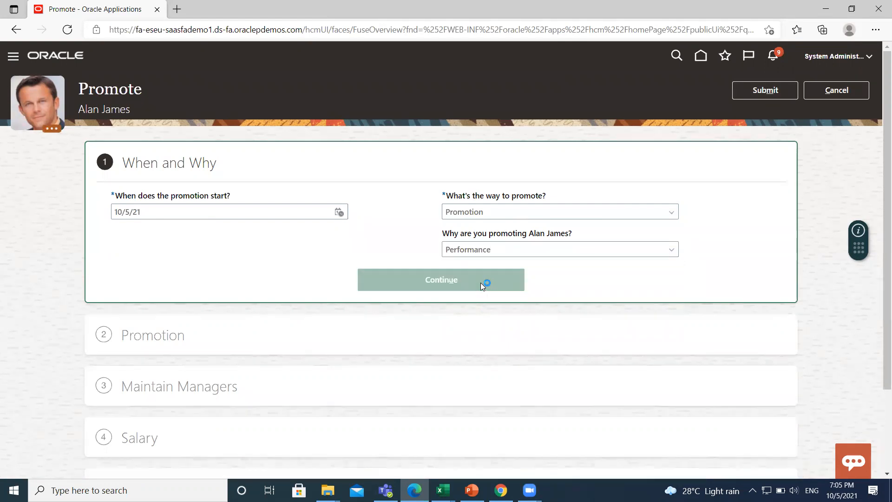
click(441, 279)
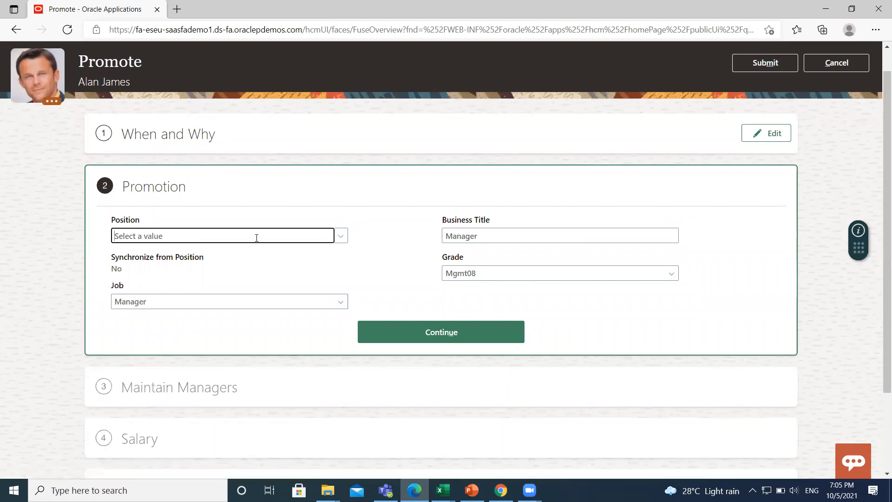
- Choose Human Resources Senior Manager Benefits as the new position
text(s)
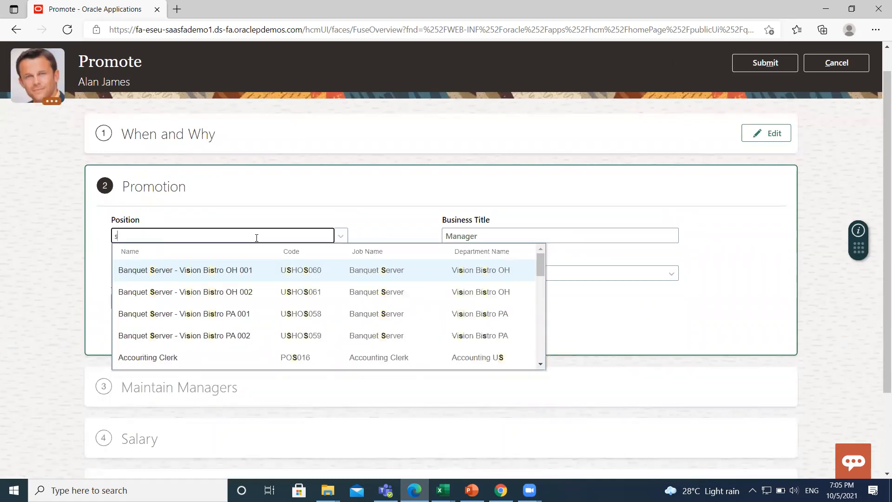
text(en)
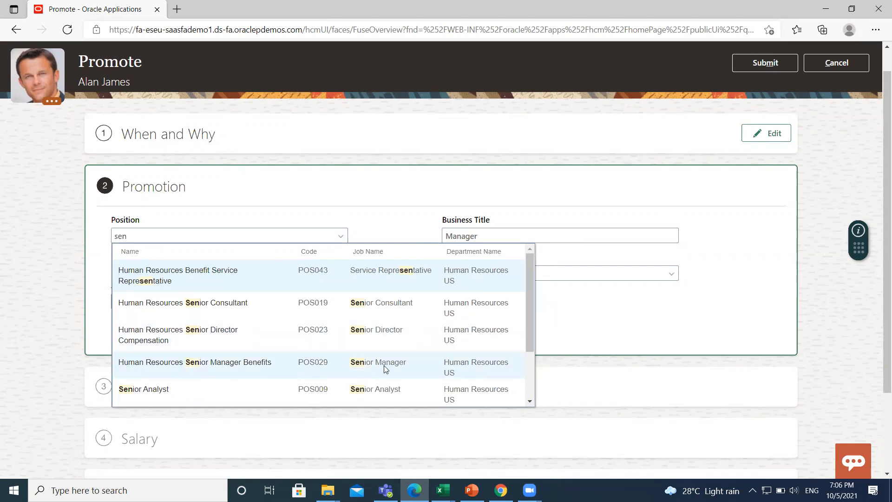
click(195, 367)
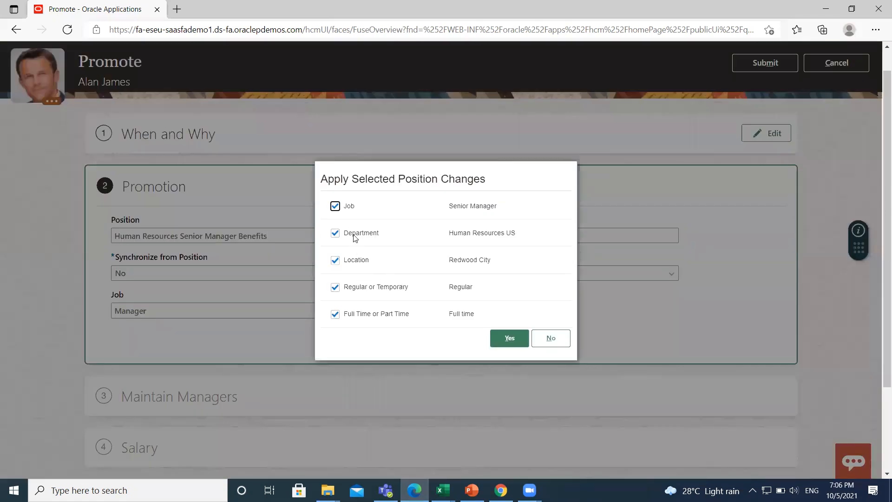
mouse_move(425, 241)
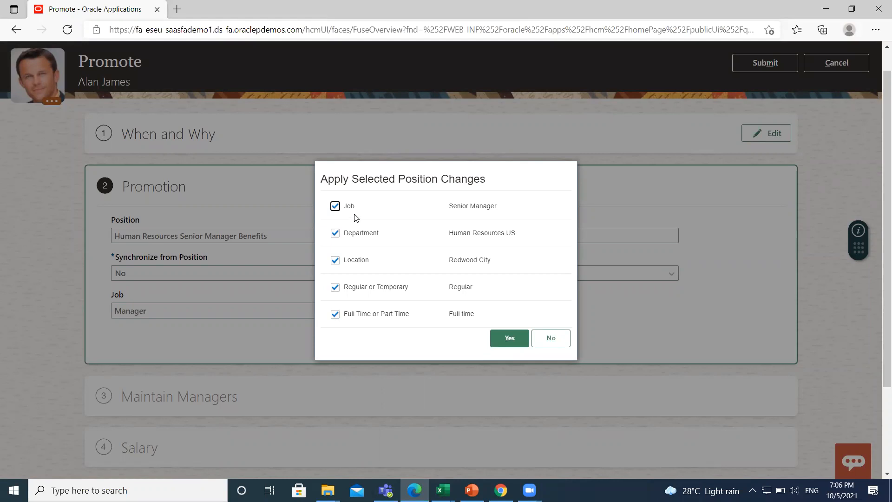
mouse_move(364, 196)
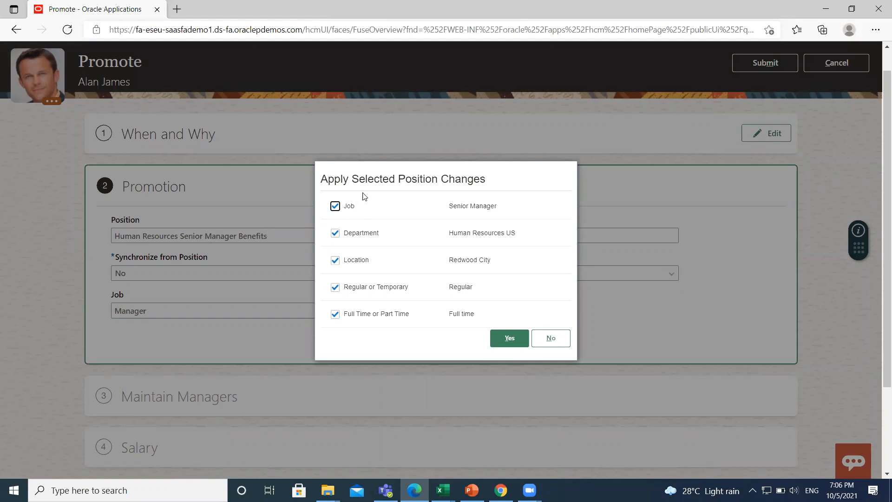
mouse_move(433, 202)
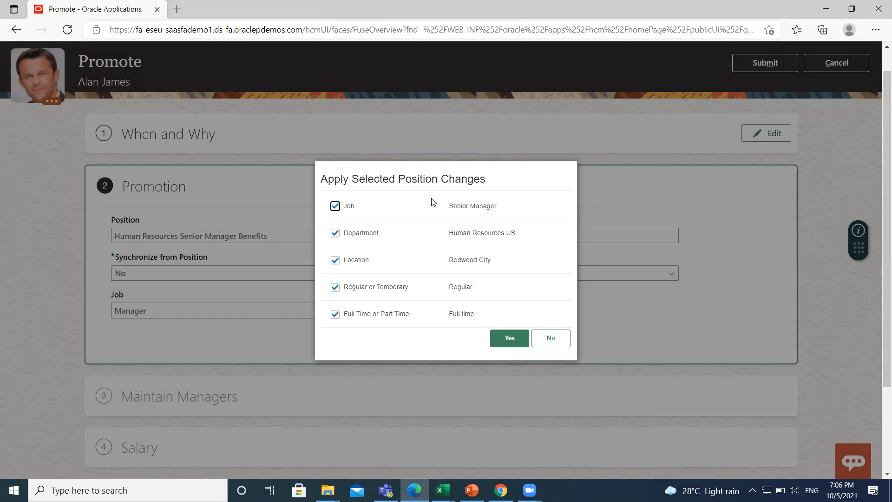
mouse_move(131, 260)
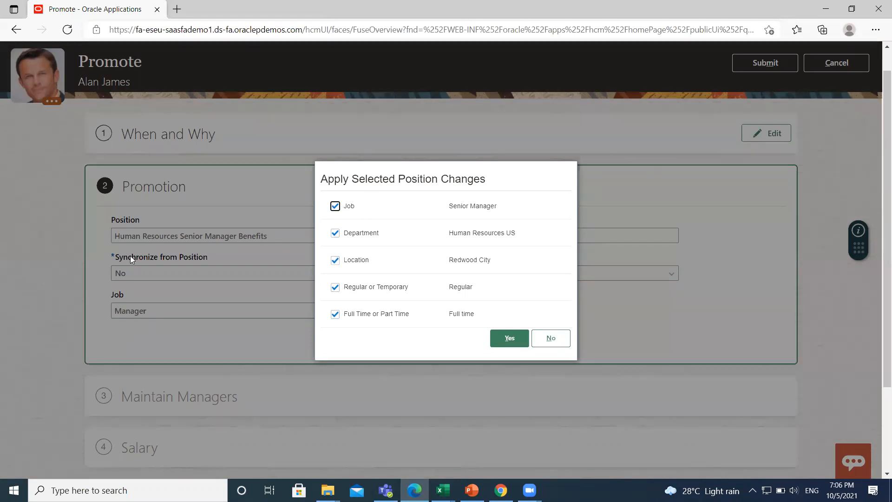
mouse_move(454, 274)
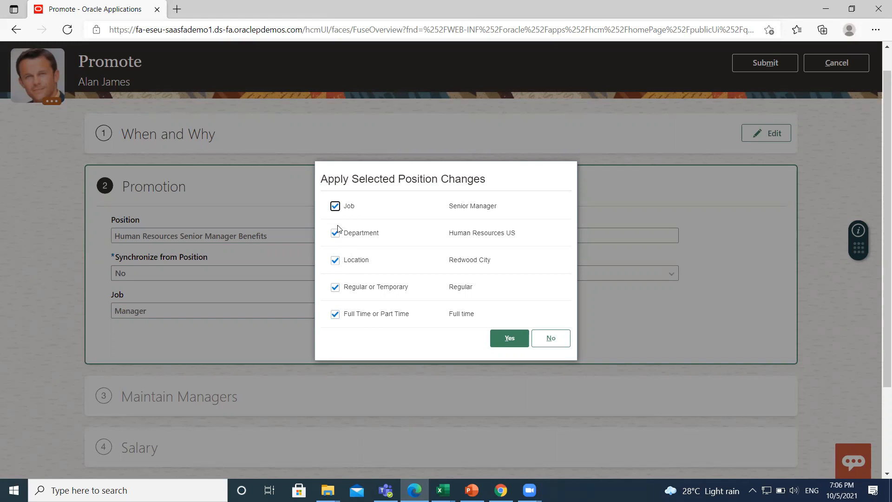
mouse_move(337, 220)
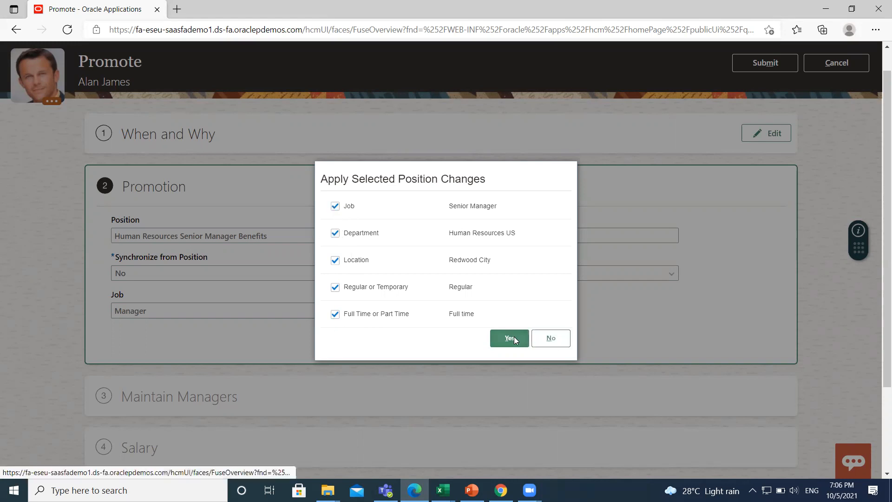
- Apply all selected position changes so job and title become Senior Manager, grade Mgmt08
click(508, 337)
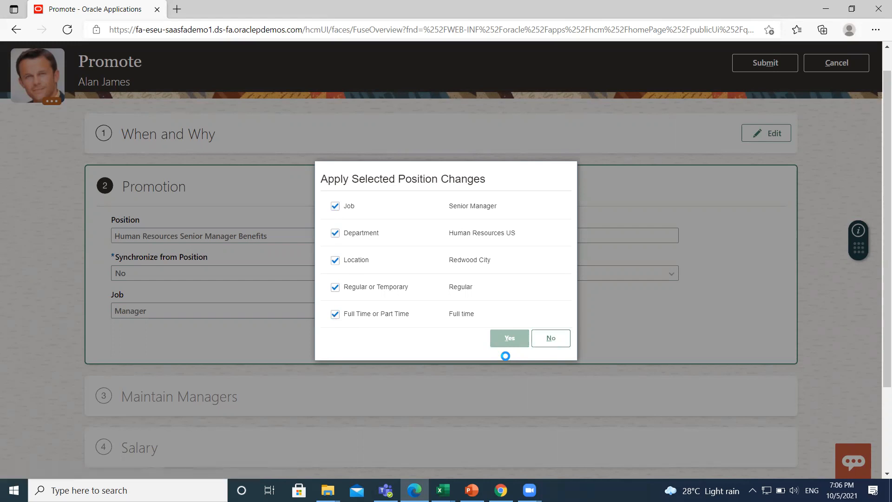
click(509, 337)
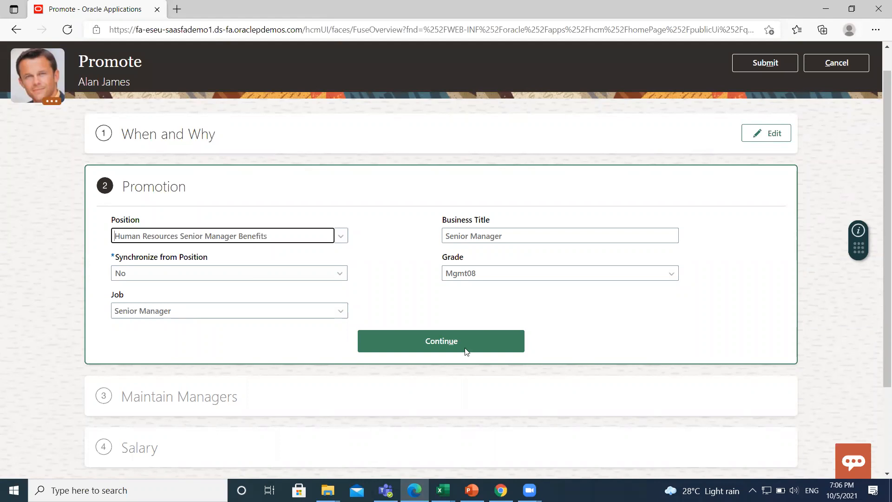
click(440, 341)
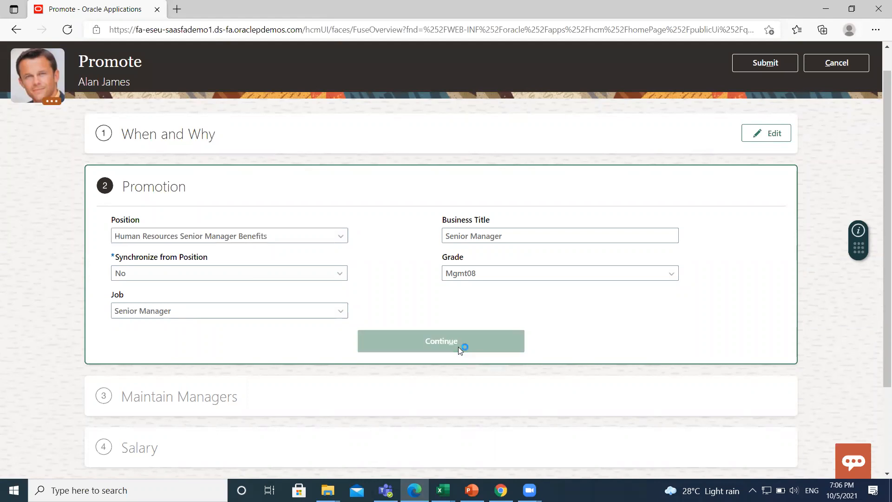
click(441, 341)
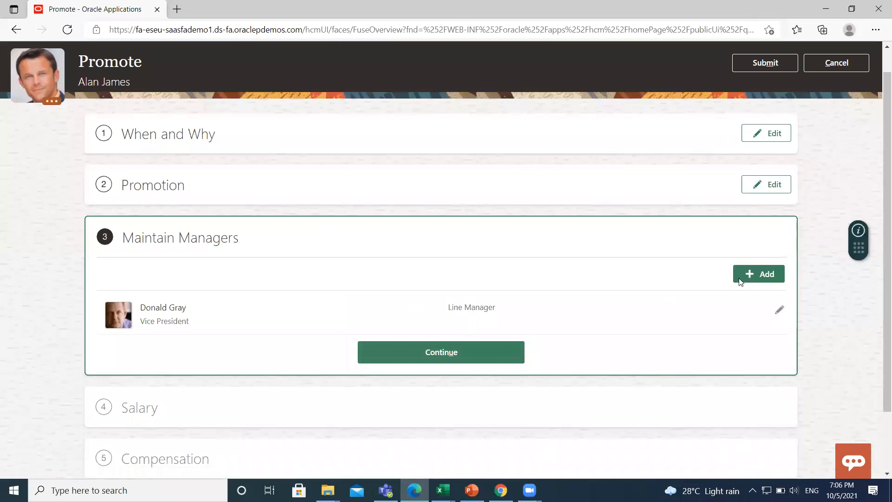
mouse_move(572, 327)
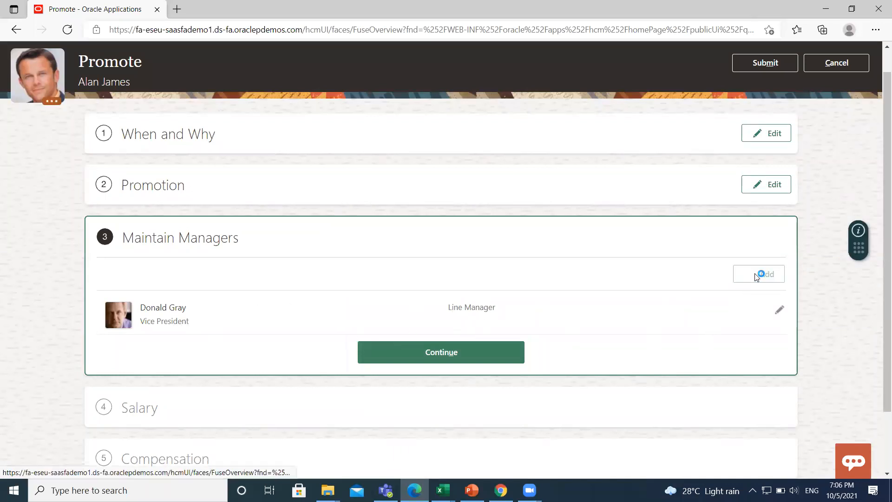
click(765, 274)
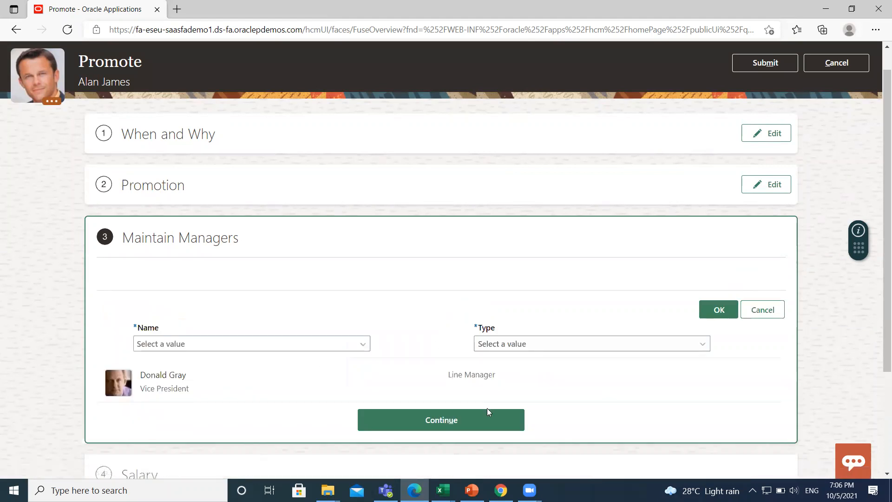
mouse_move(301, 400)
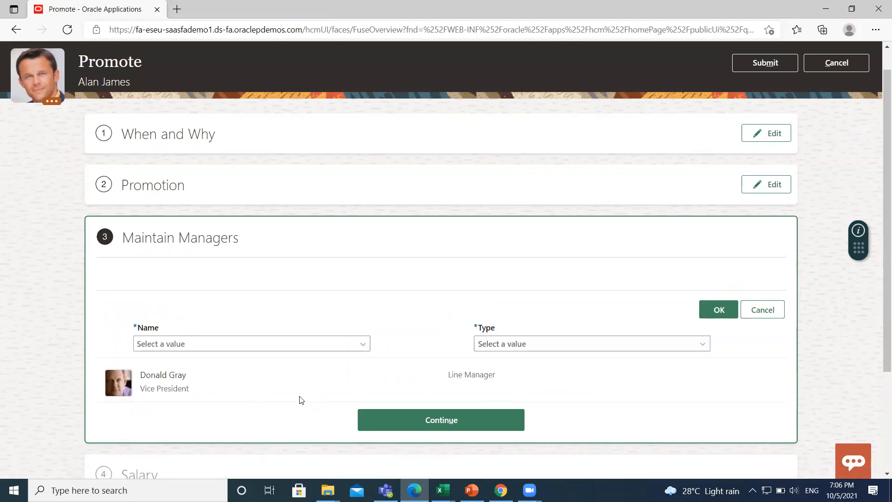
mouse_move(206, 366)
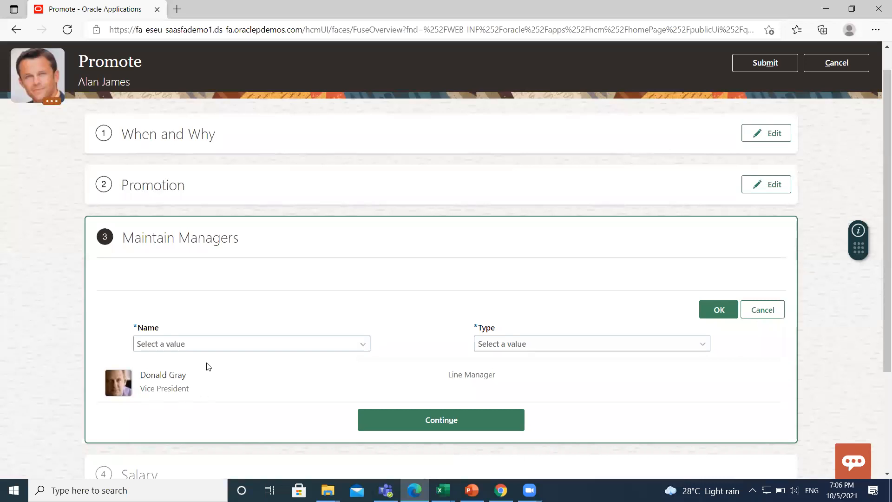
click(250, 342)
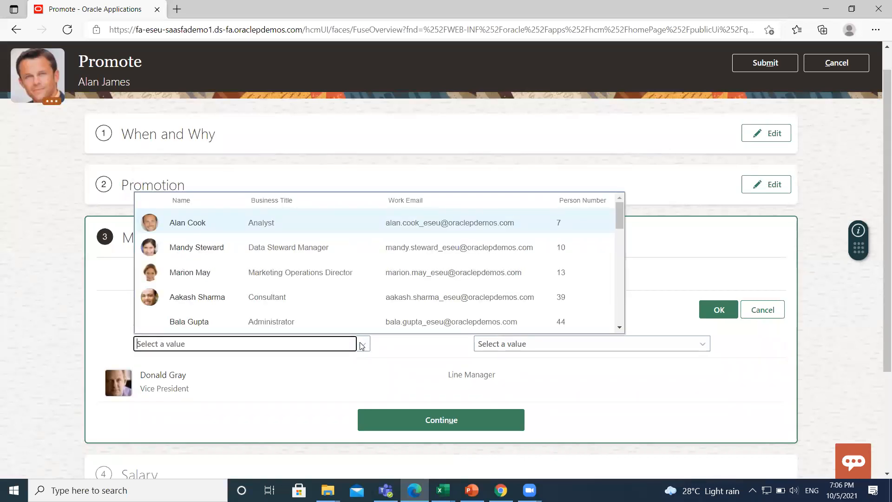
mouse_move(317, 311)
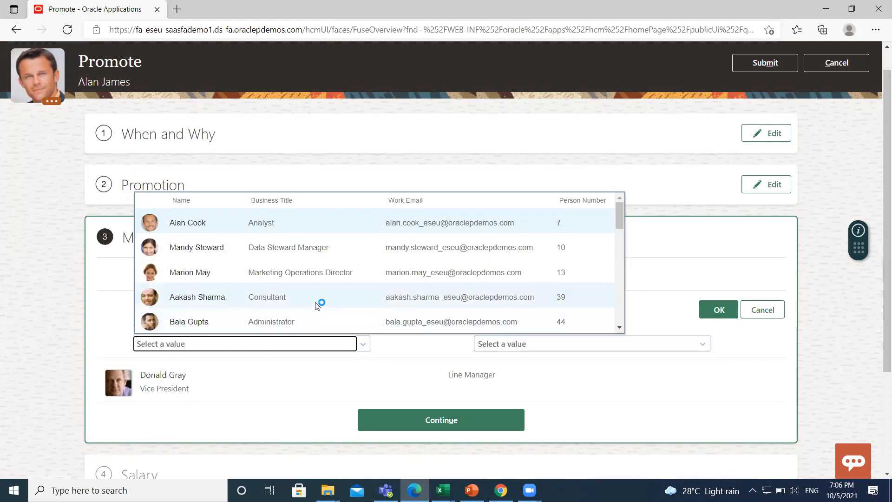
click(188, 322)
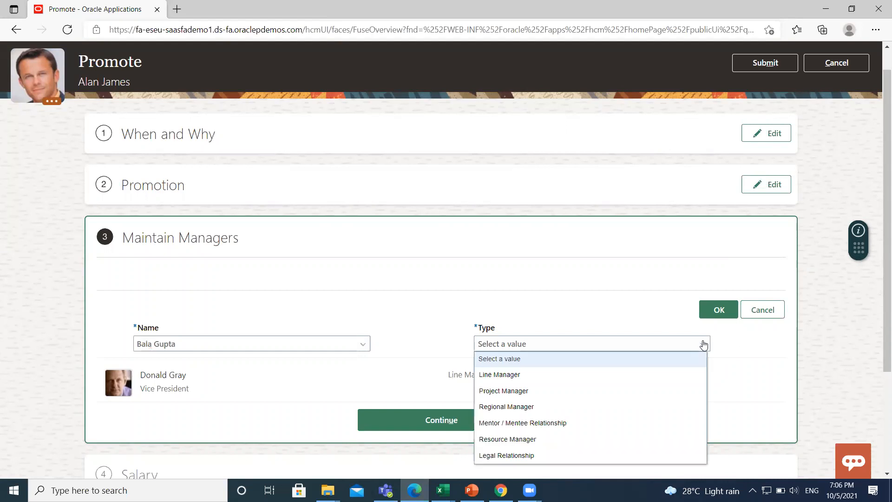
click(503, 390)
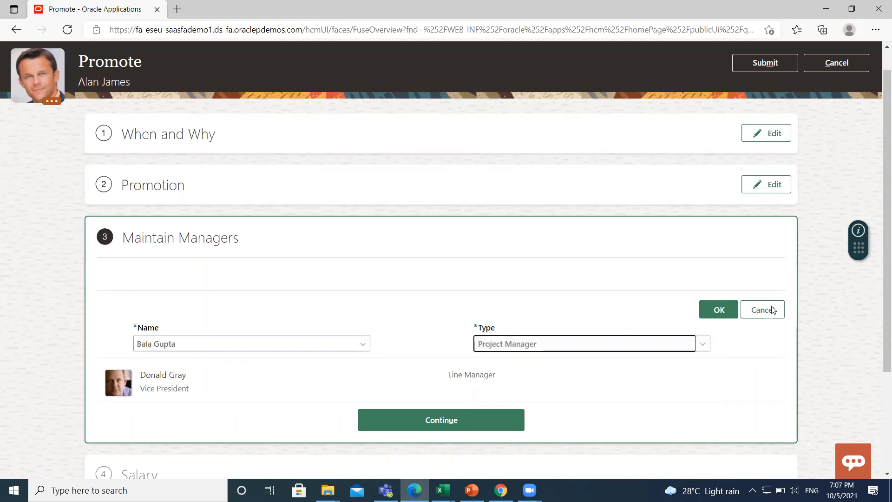
click(718, 310)
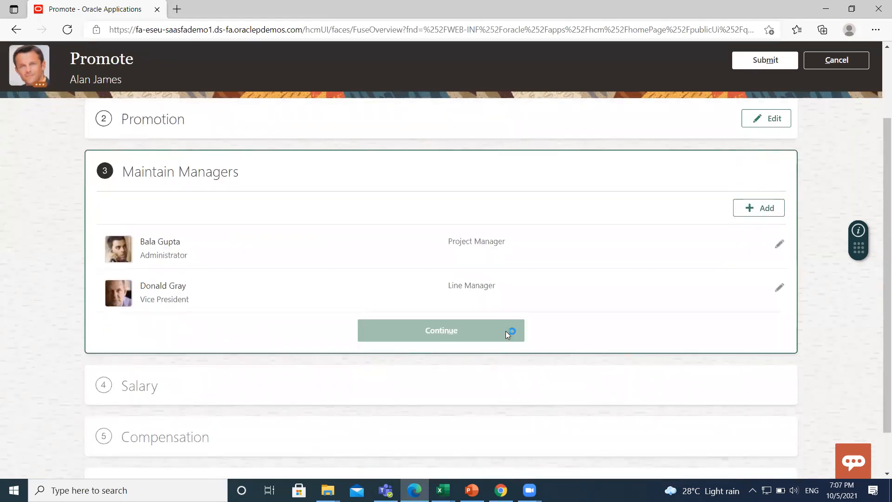
- Move to Salary and set the amount to 195,800.00 USD, a 2,000.00 (1.03%) increase
click(440, 329)
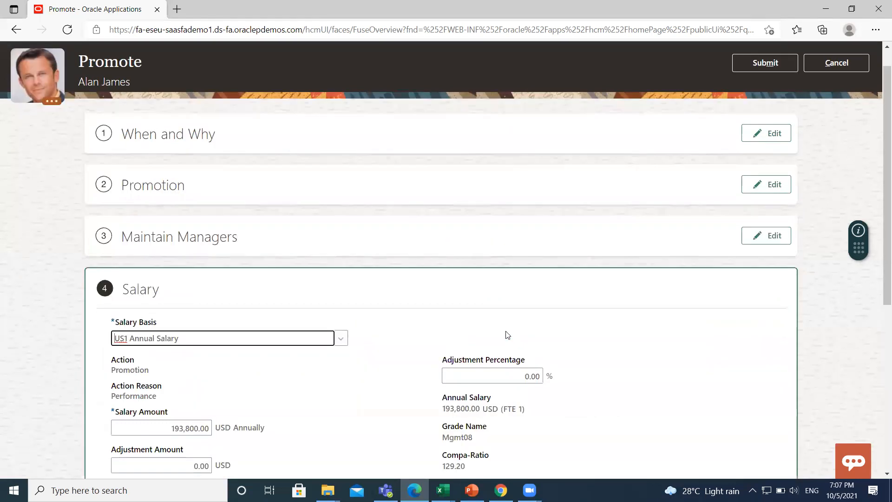
scroll(down, 3)
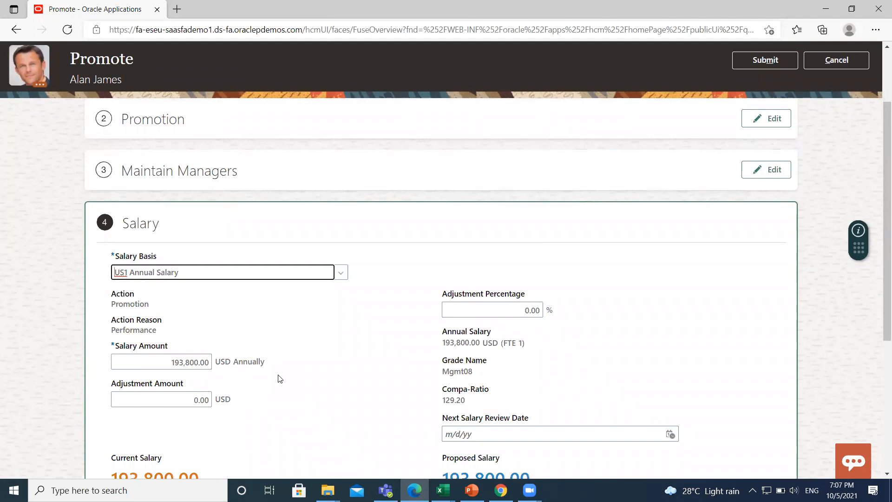
scroll(down, 3)
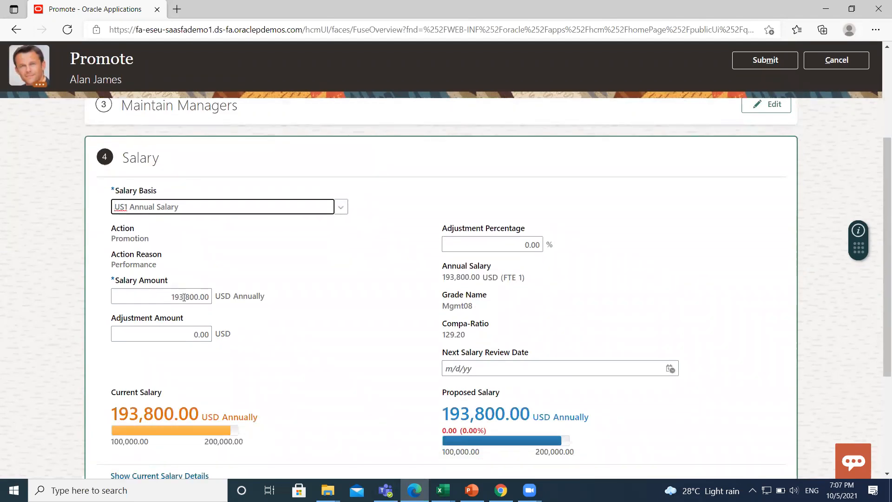
scroll(down, 3)
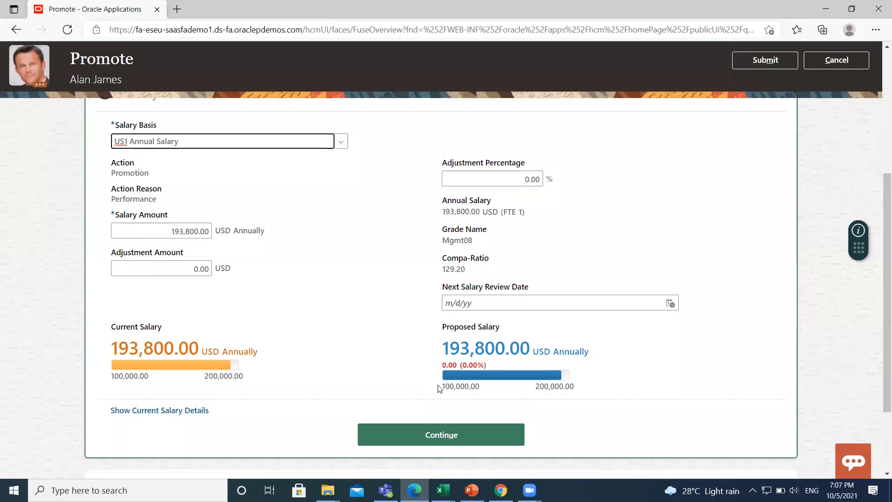
mouse_move(509, 395)
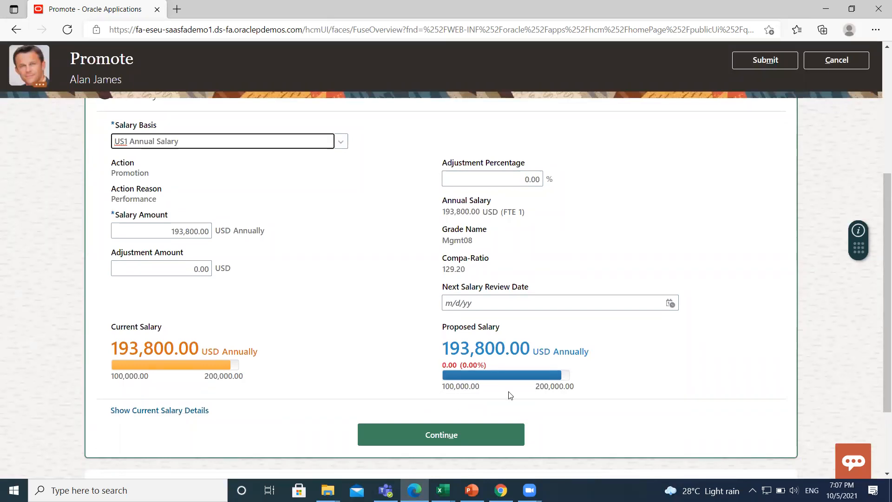
mouse_move(524, 390)
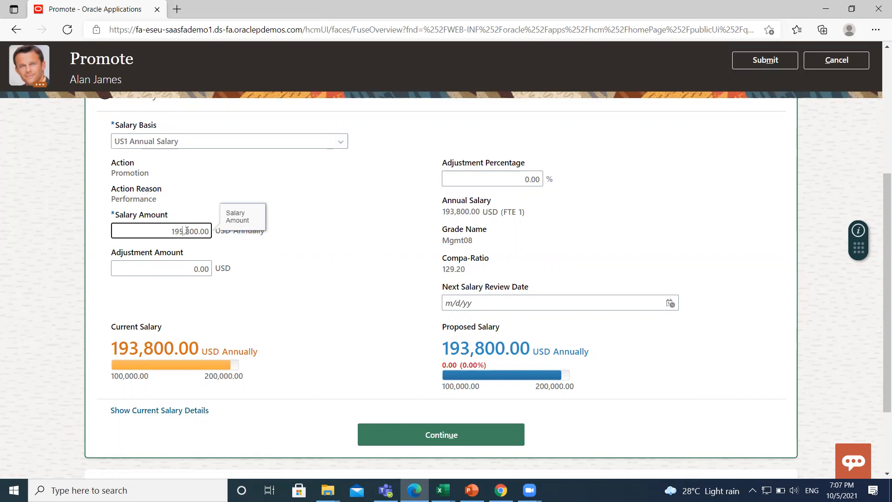
text(195800.00)
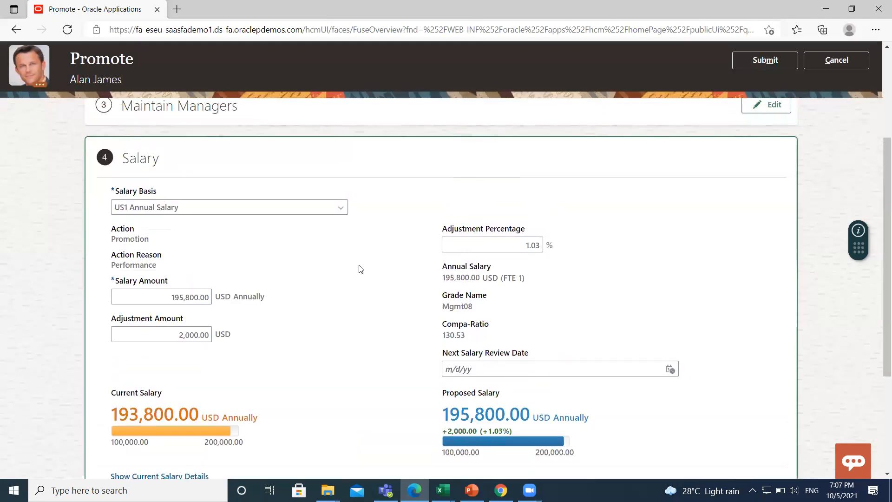
mouse_move(398, 344)
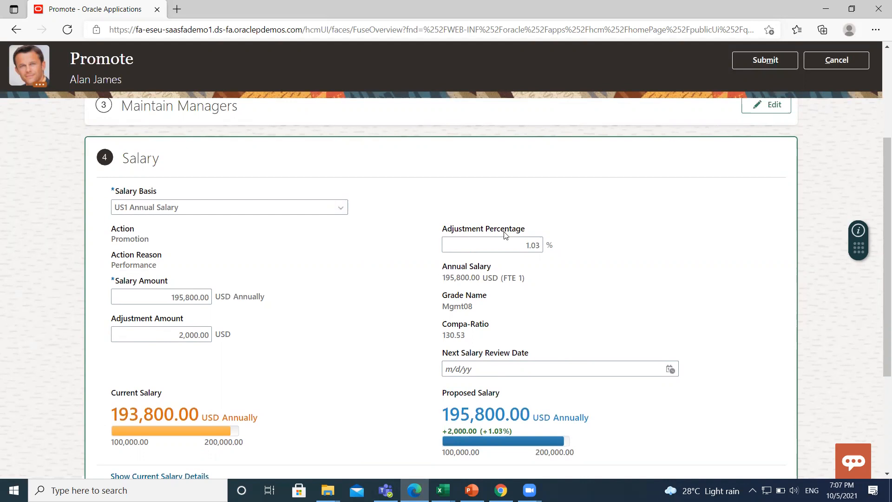
mouse_move(541, 286)
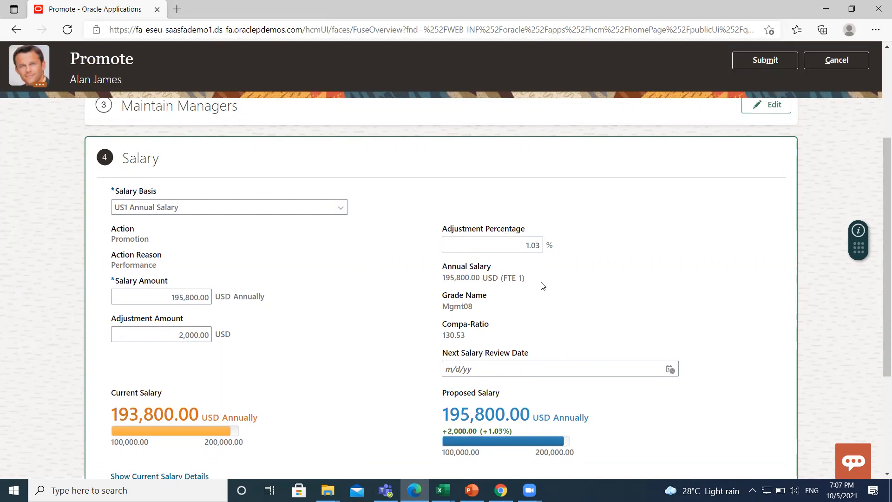
scroll(down, 3)
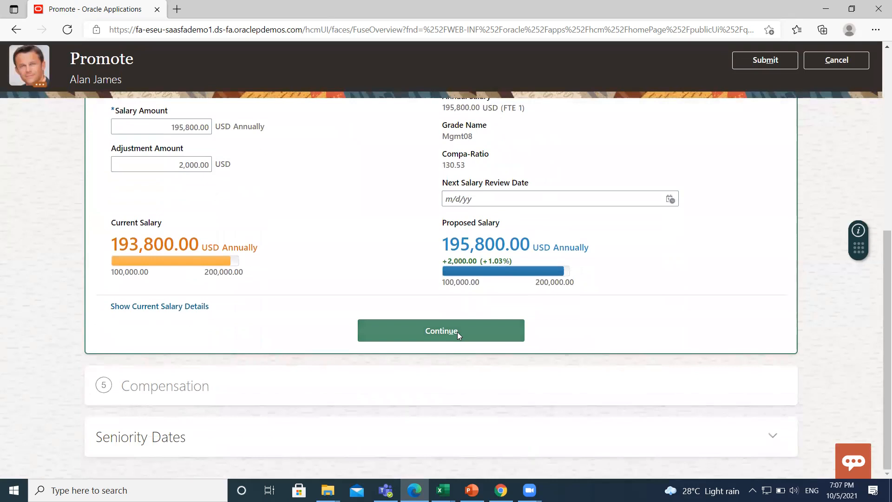
- Add a compensation entry under the Awards plan and view its Quality and Safety award ranges
click(441, 330)
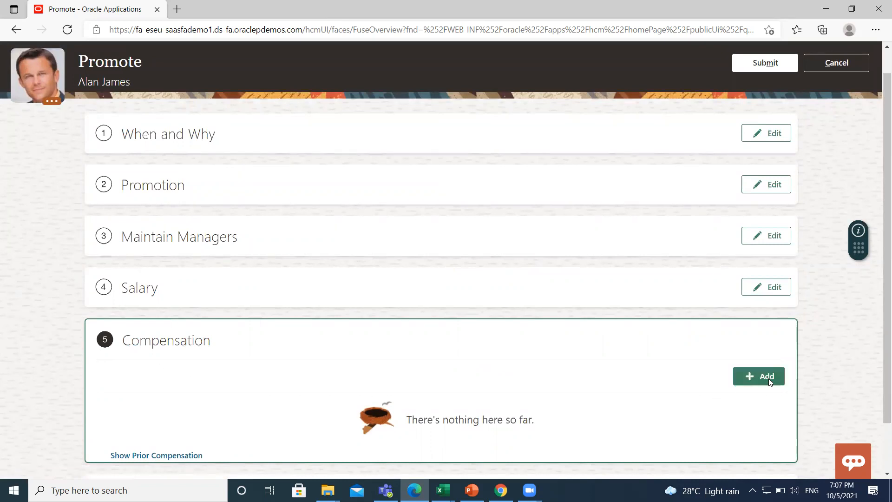
click(758, 376)
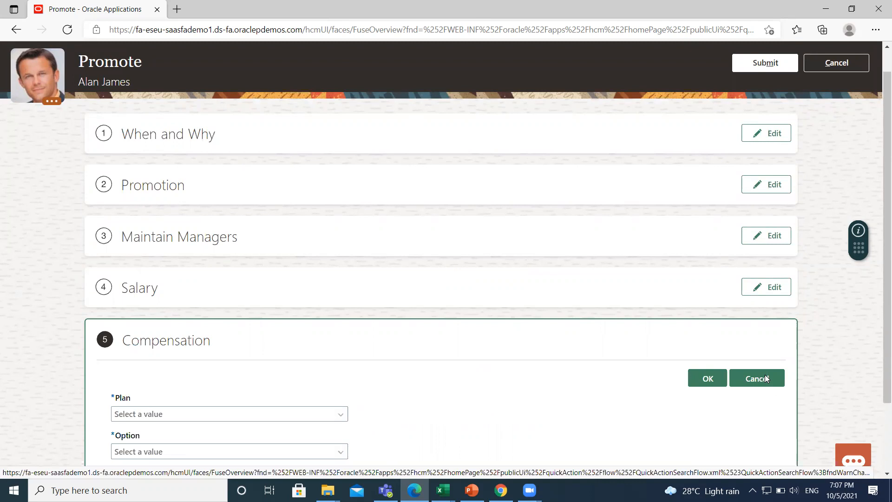
click(339, 414)
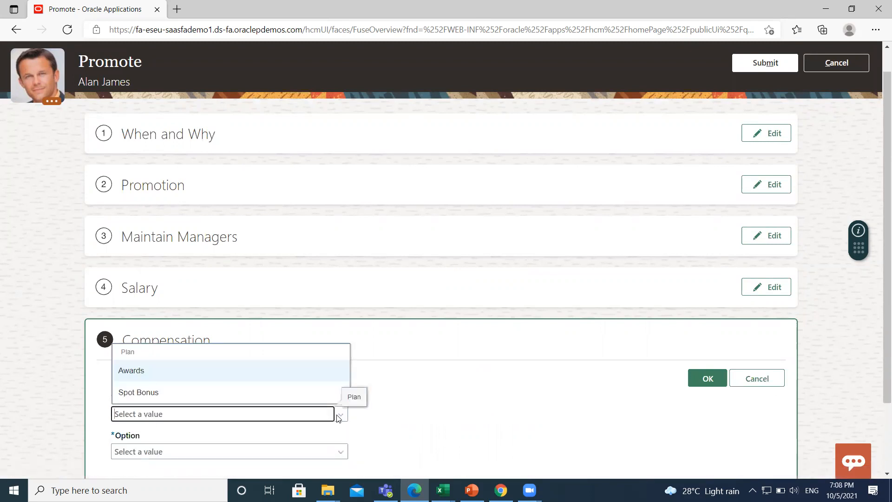
click(131, 371)
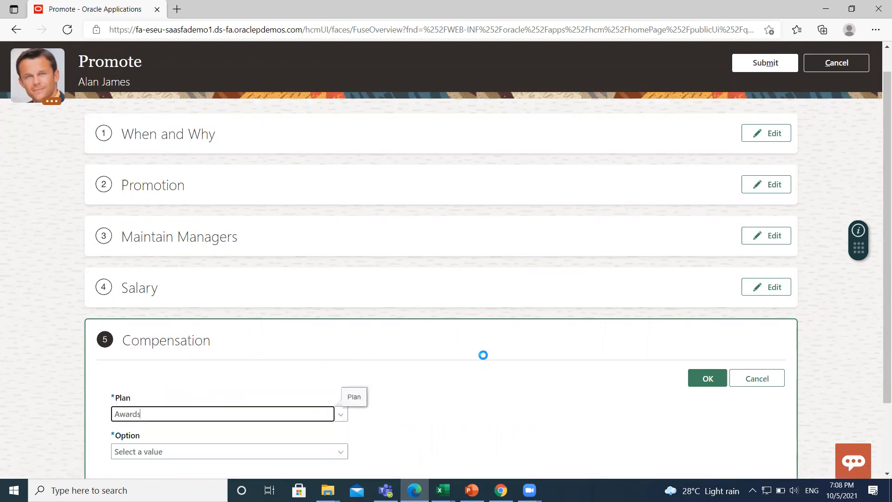
scroll(down, 3)
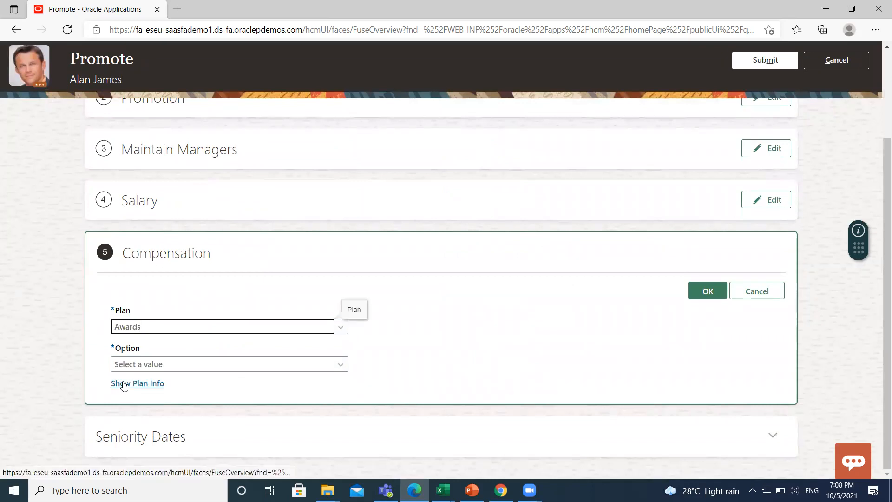
click(137, 383)
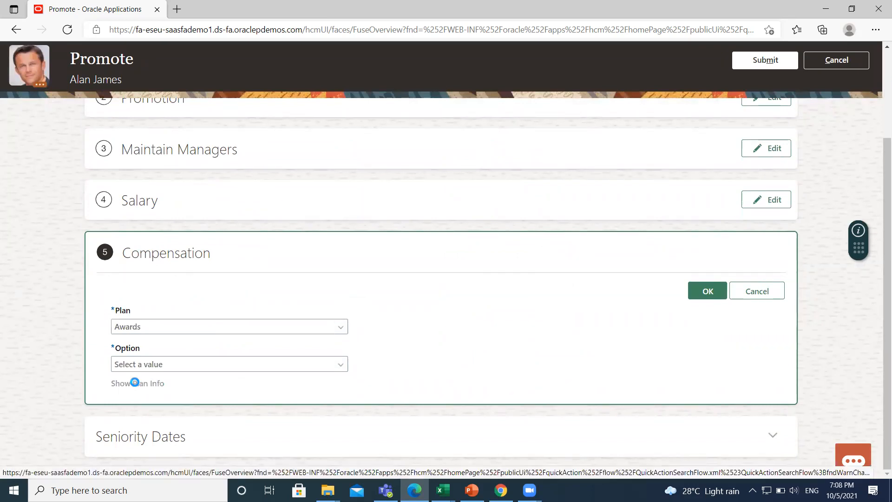
click(137, 383)
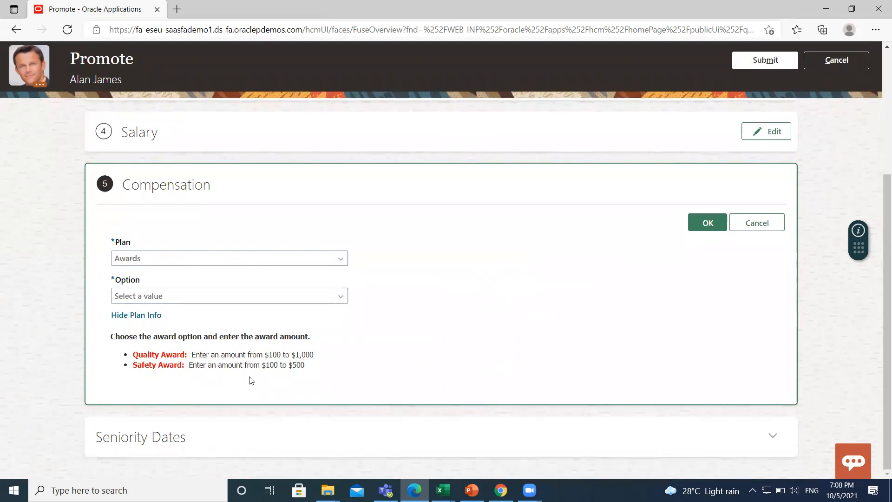
mouse_move(284, 374)
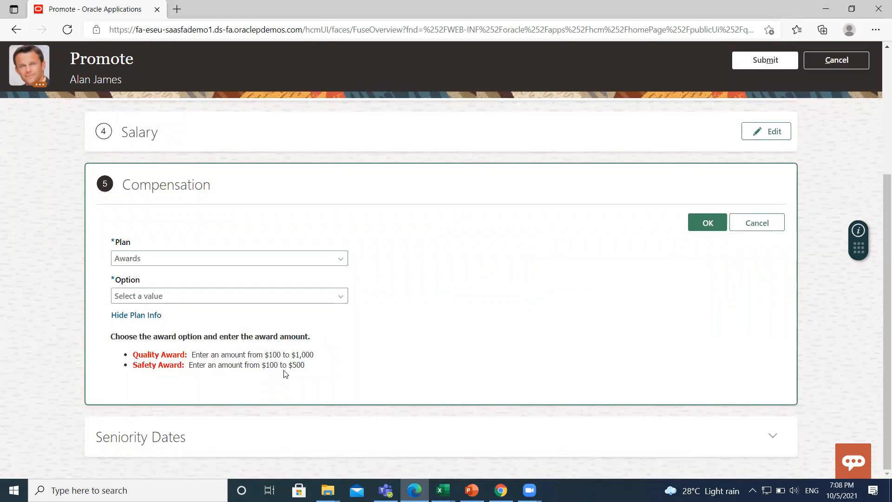
mouse_move(338, 299)
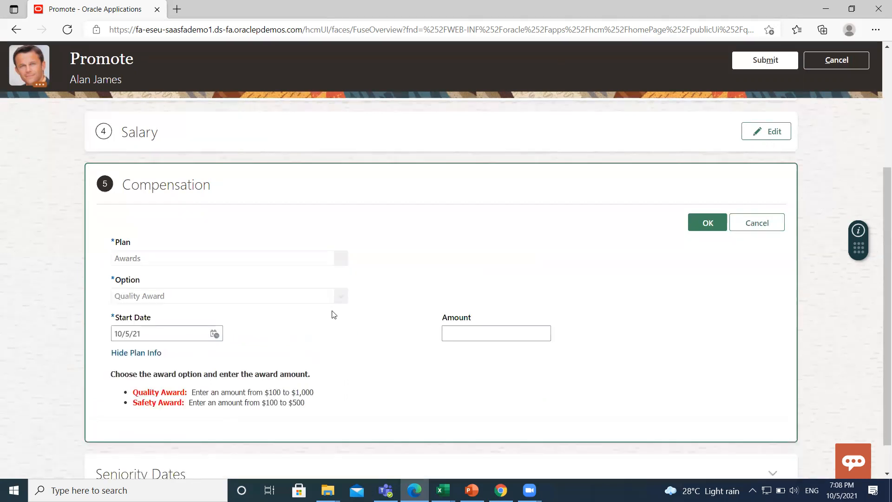
click(496, 333)
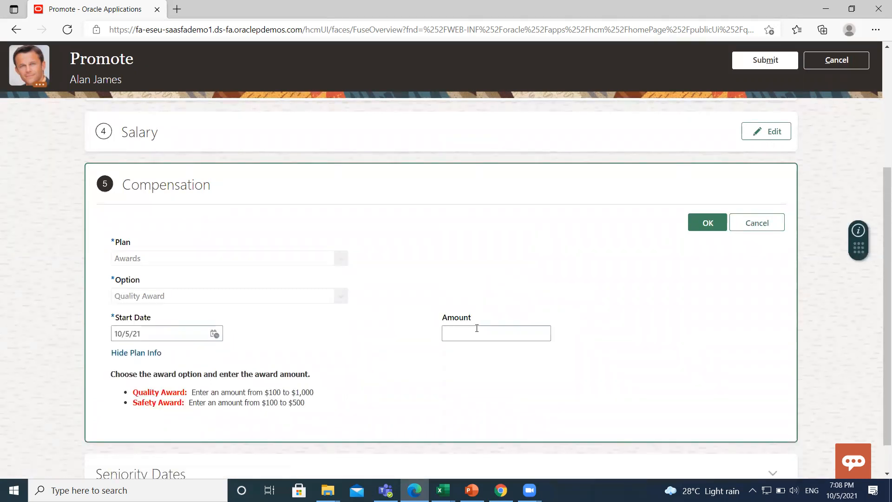
click(495, 333)
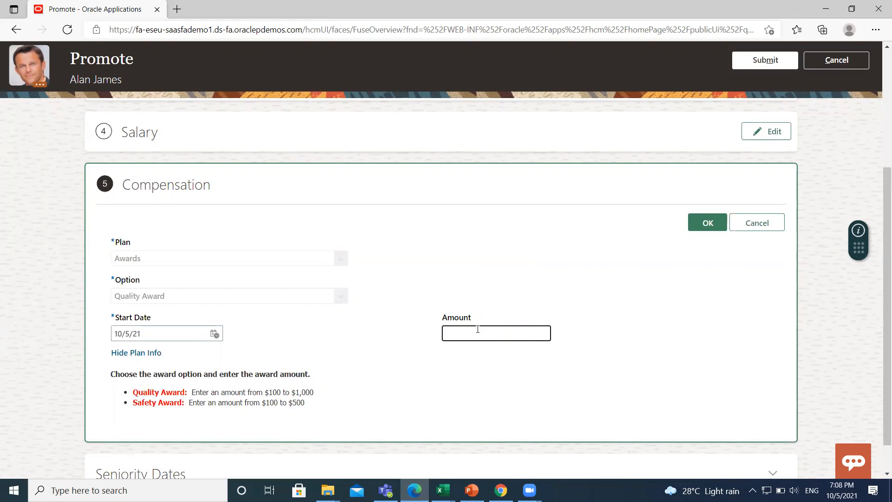
text(600.00)
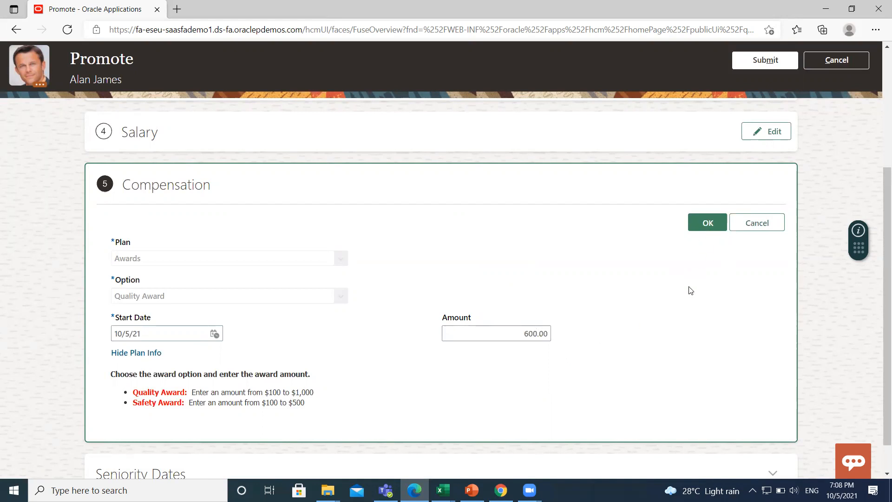
click(707, 222)
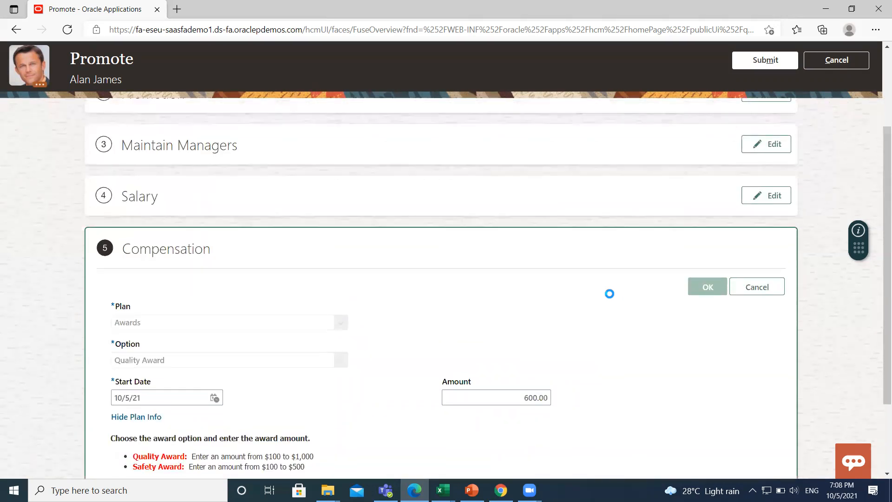
click(706, 286)
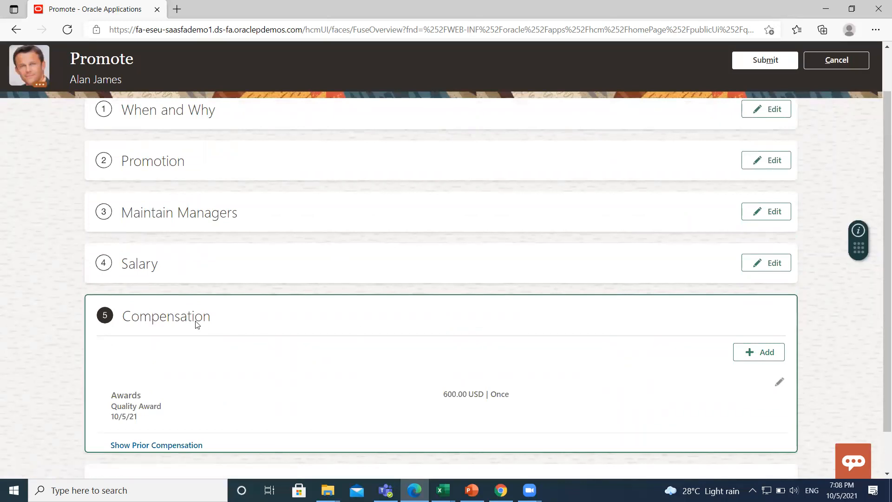
mouse_move(567, 373)
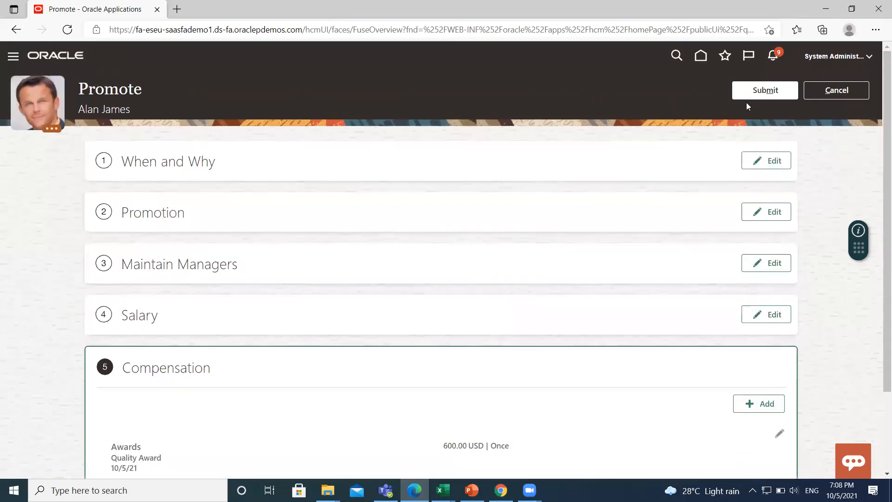
- Submit the promotion for approval and go to My Client Groups for Person Management
click(765, 90)
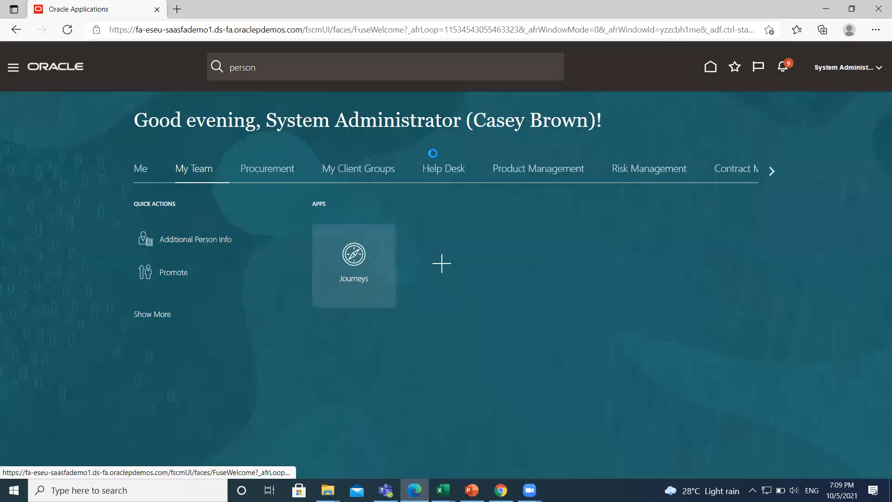
scroll(down, 3)
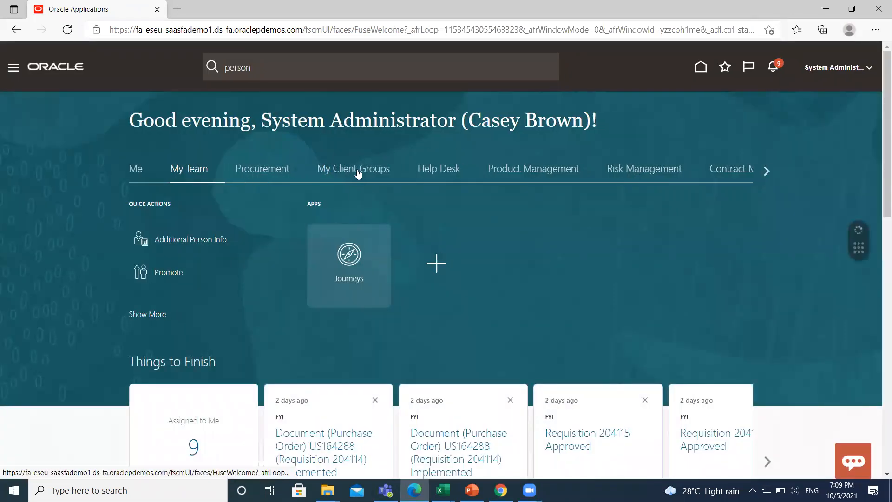
click(352, 168)
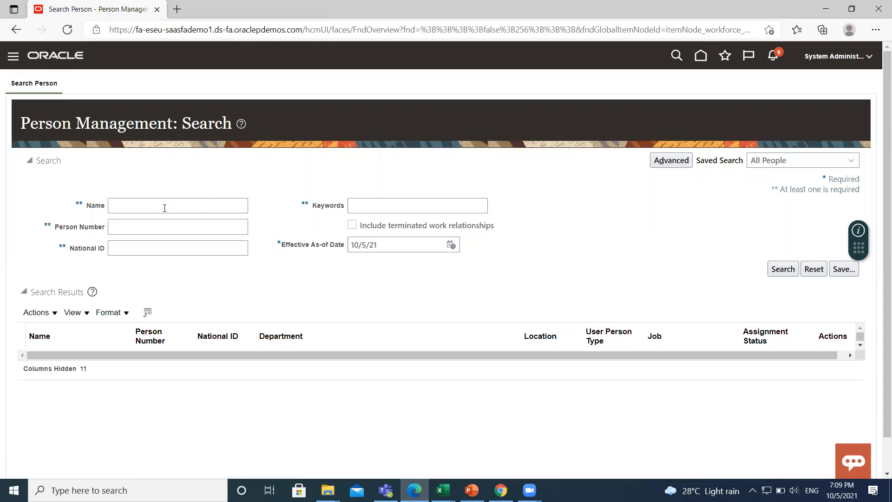
mouse_move(784, 73)
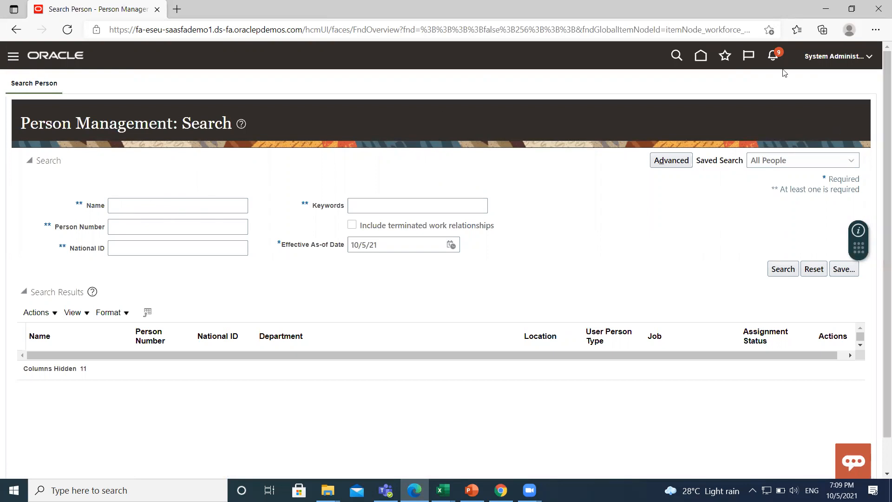
mouse_move(701, 56)
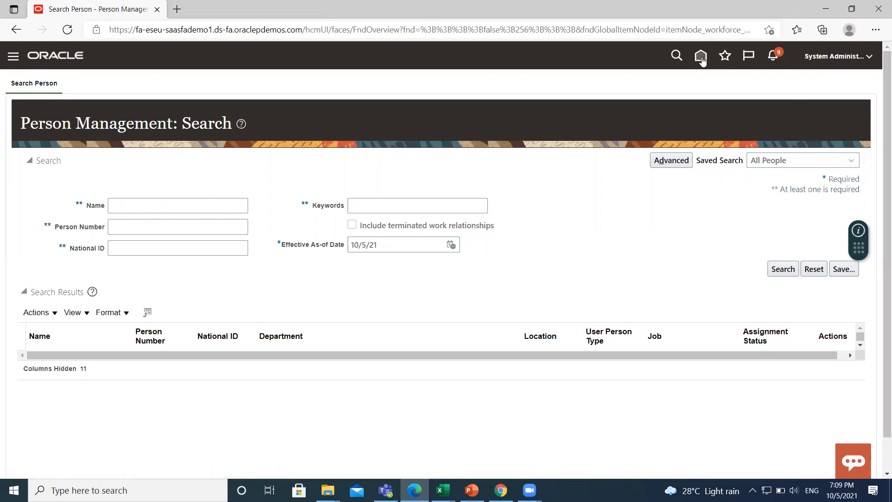
- Return home and launch the Promote quick action from My Team
click(701, 56)
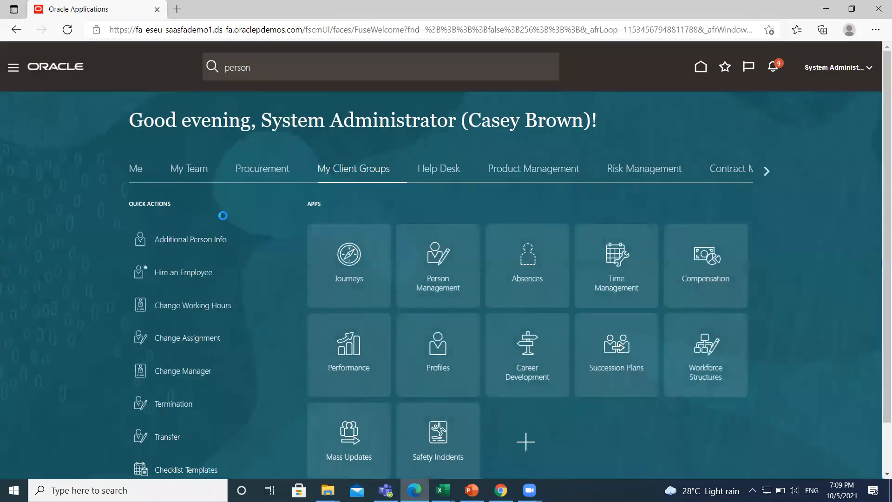
click(189, 168)
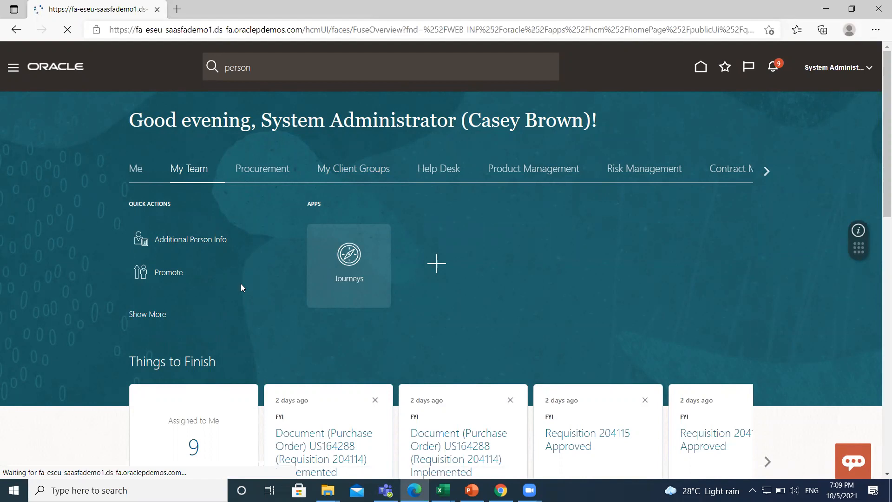
click(167, 272)
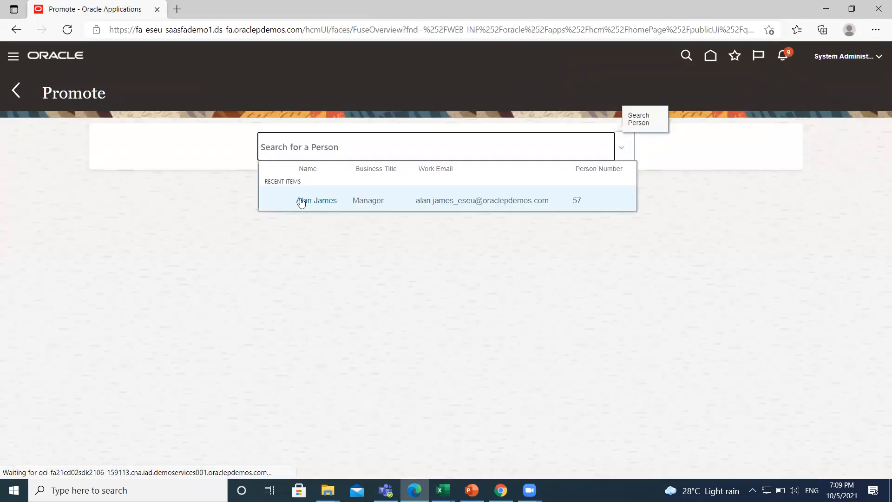
click(316, 200)
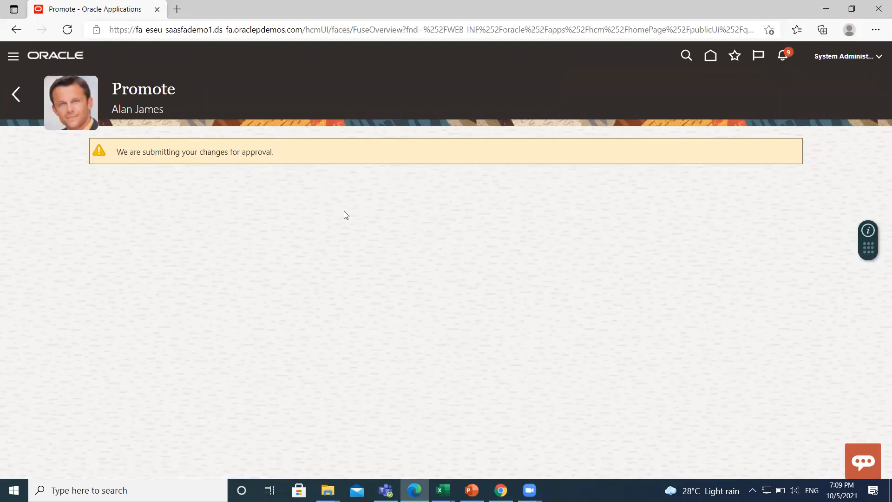
mouse_move(541, 230)
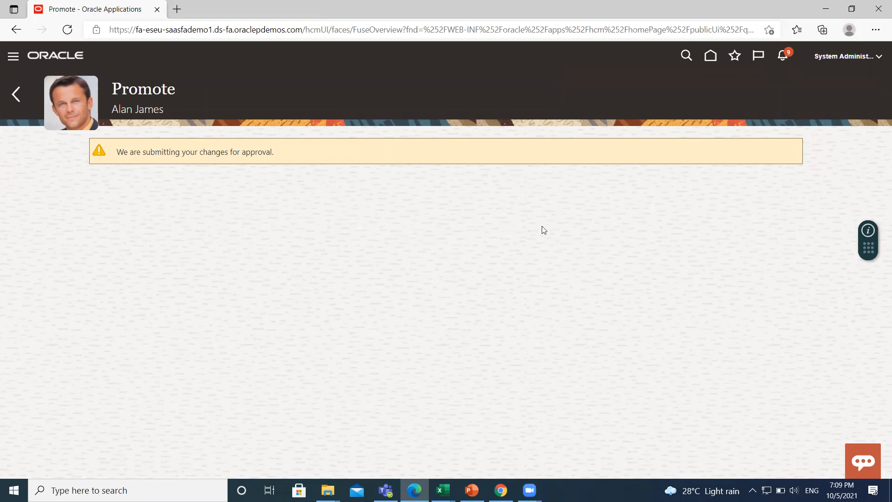
mouse_move(489, 264)
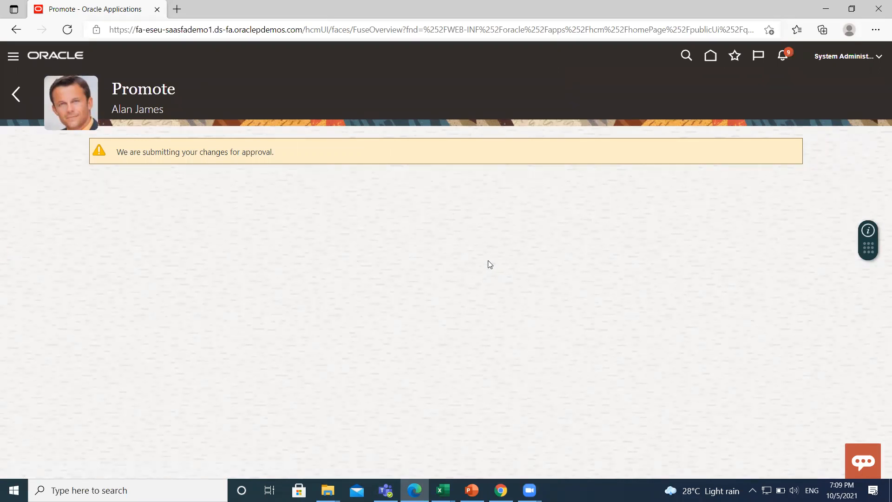
mouse_move(478, 265)
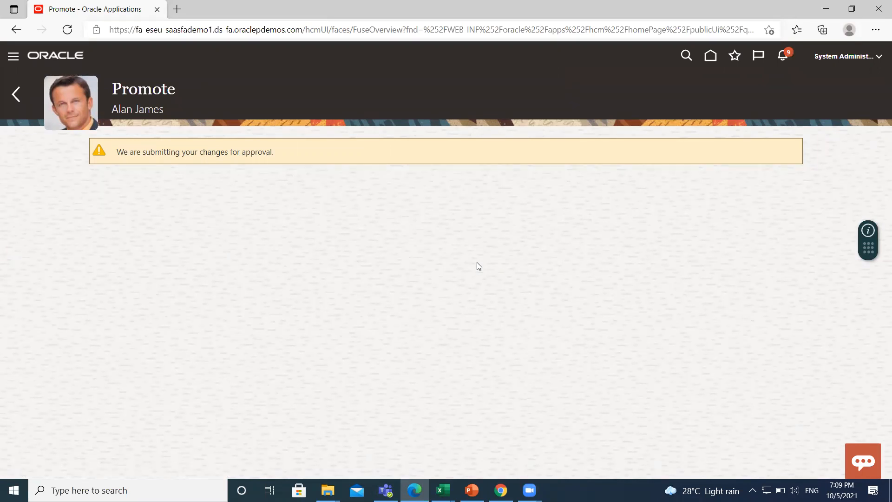
mouse_move(727, 4)
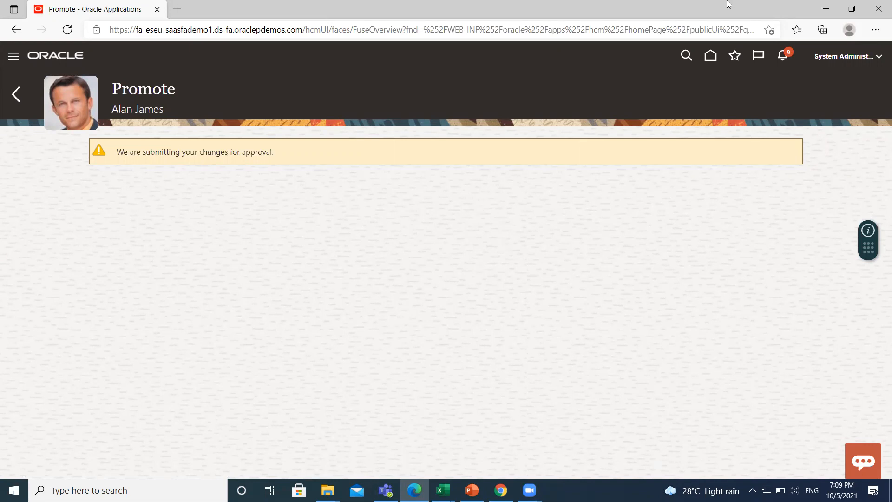
mouse_move(418, 65)
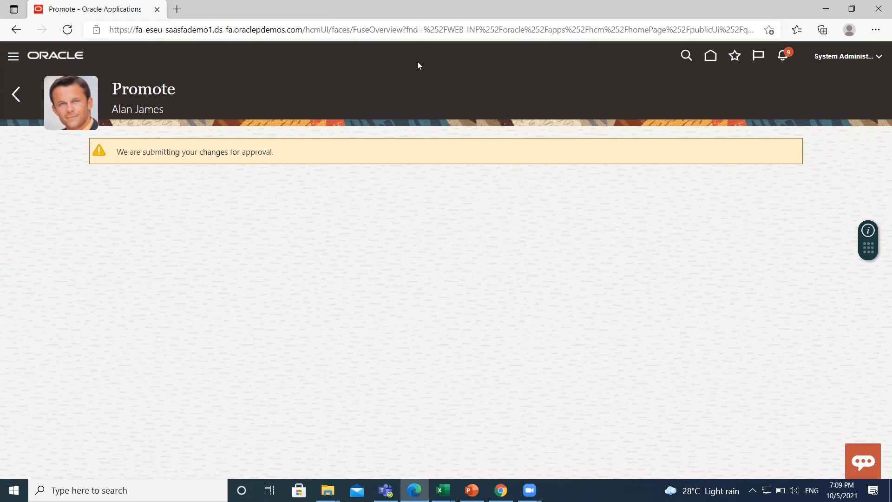